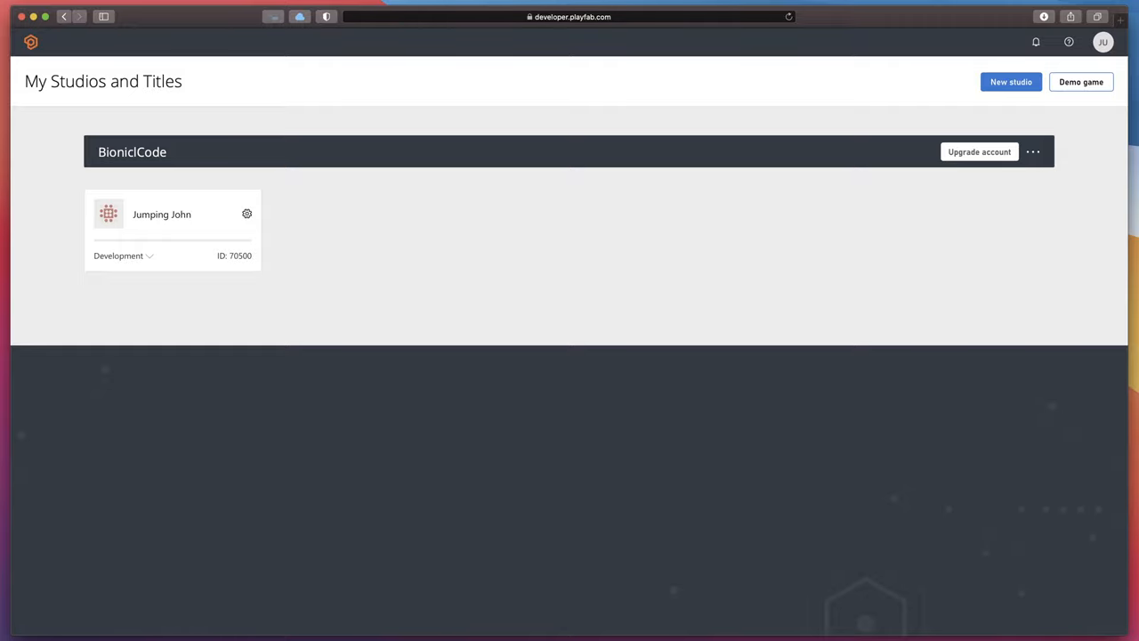
pyautogui.moveTo(151, 224)
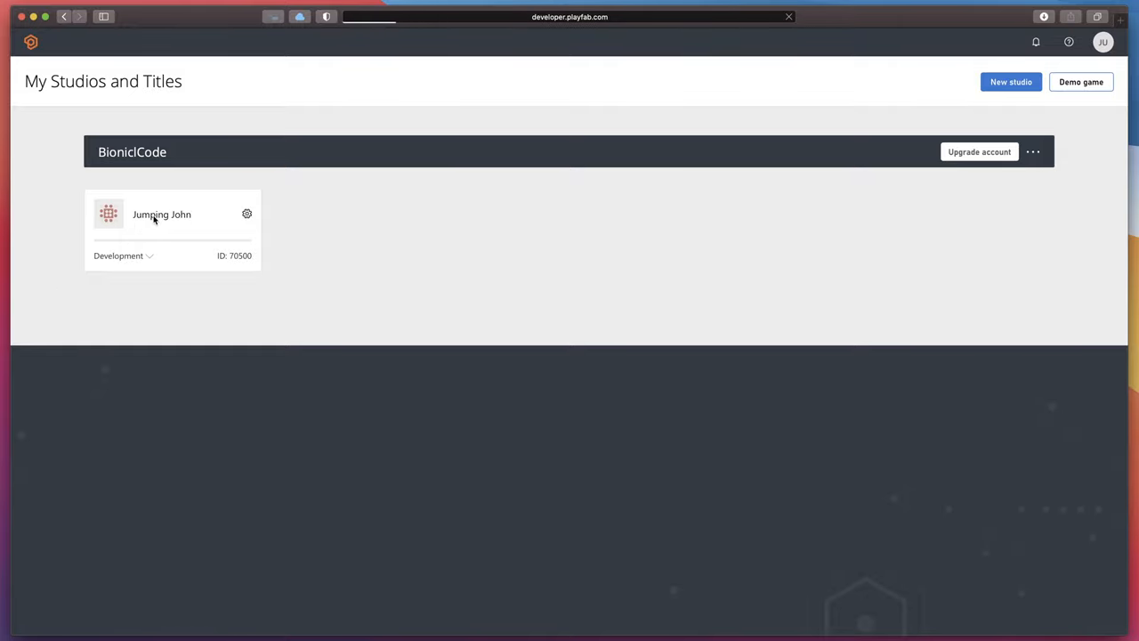
# - Open the Jumping John title and go to its Leaderboards page
pyautogui.click(162, 214)
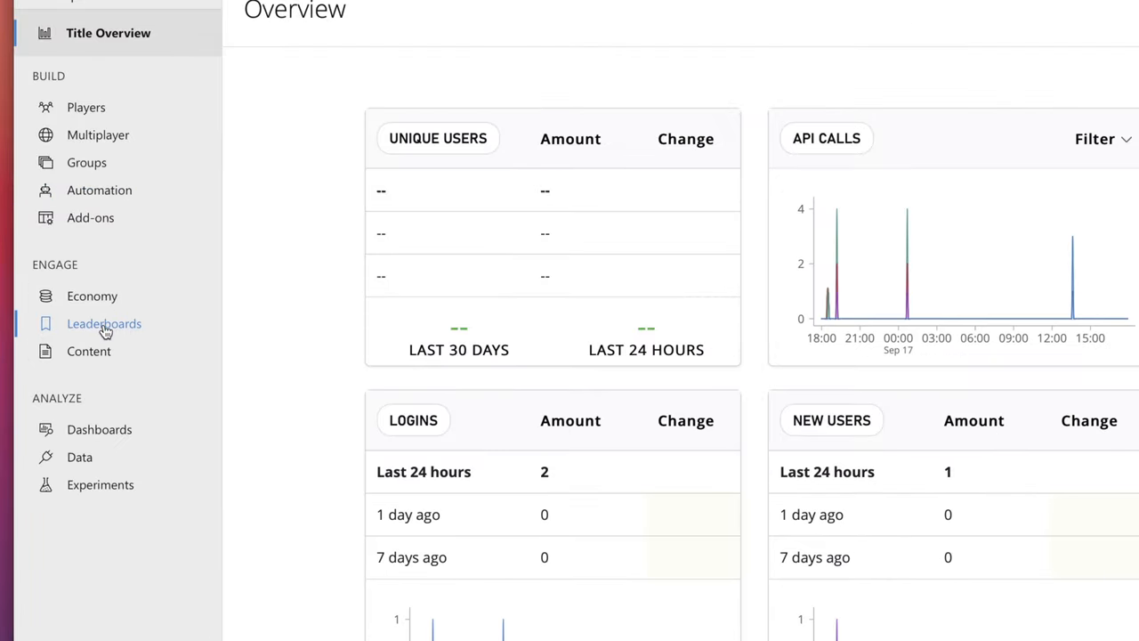
pyautogui.click(103, 323)
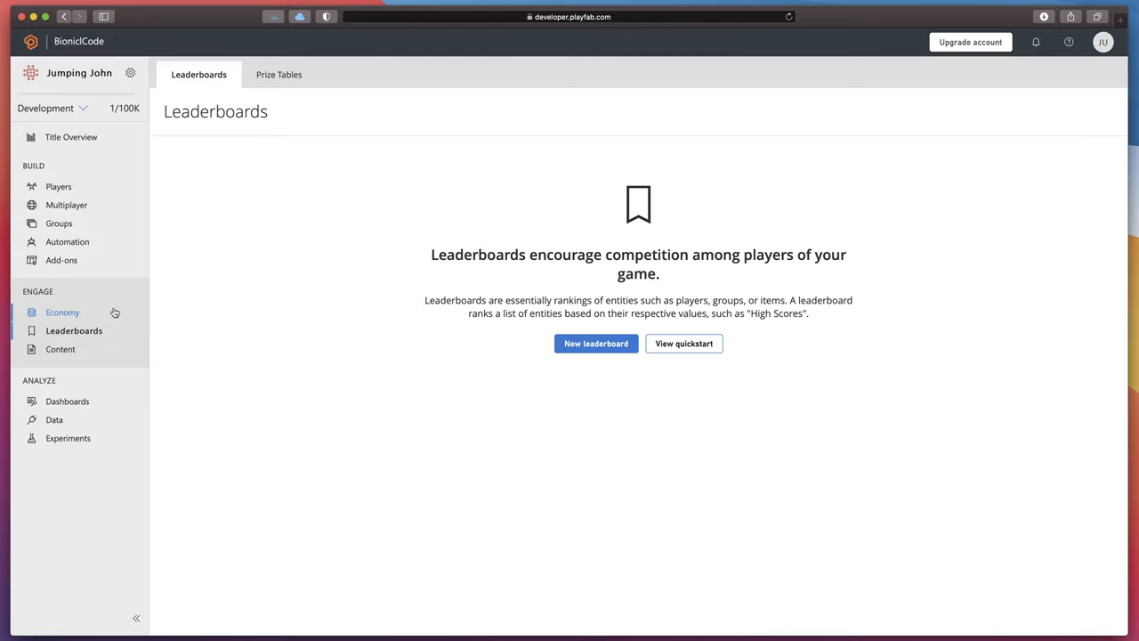
pyautogui.moveTo(533, 334)
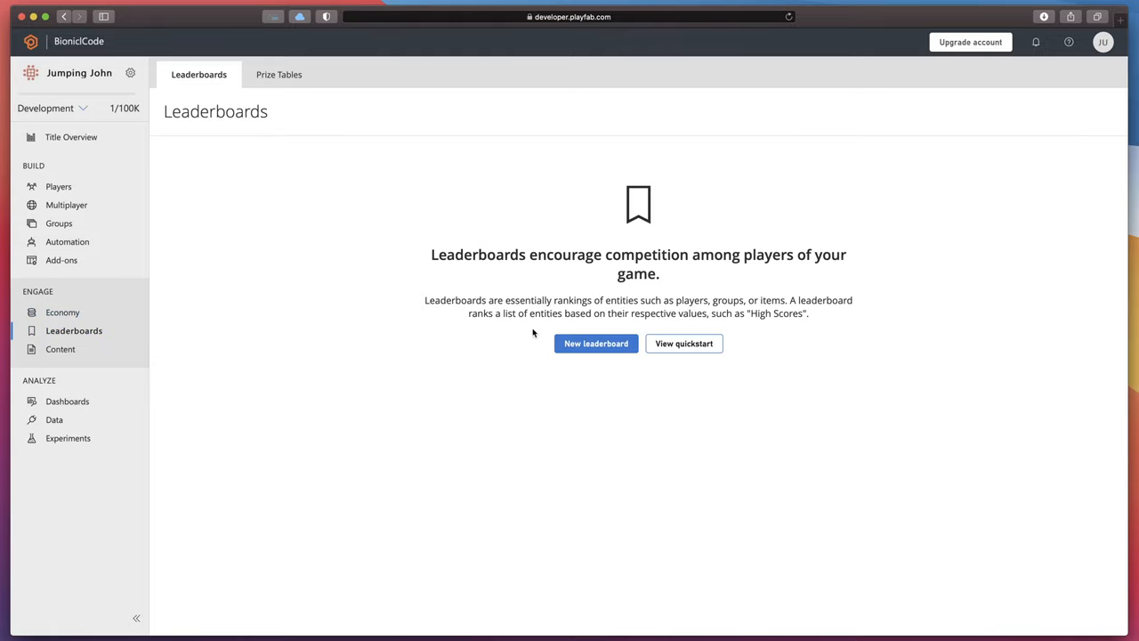
# - Create a PlatformScore leaderboard with manual reset and Maximum aggregation, and save it
pyautogui.click(596, 343)
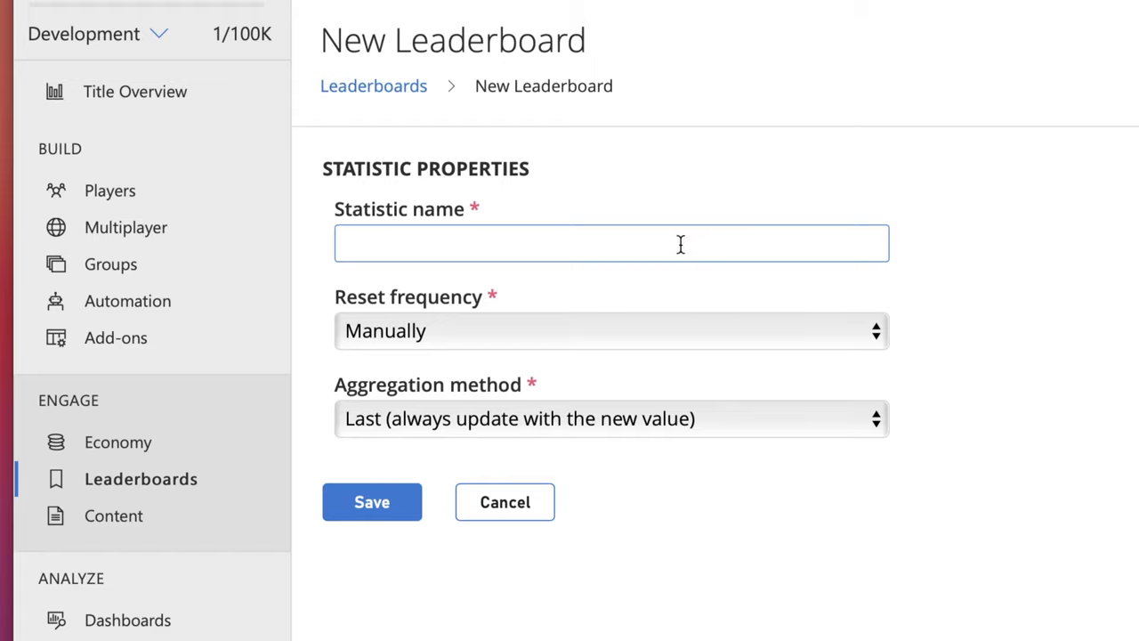
pyautogui.write('Platform')
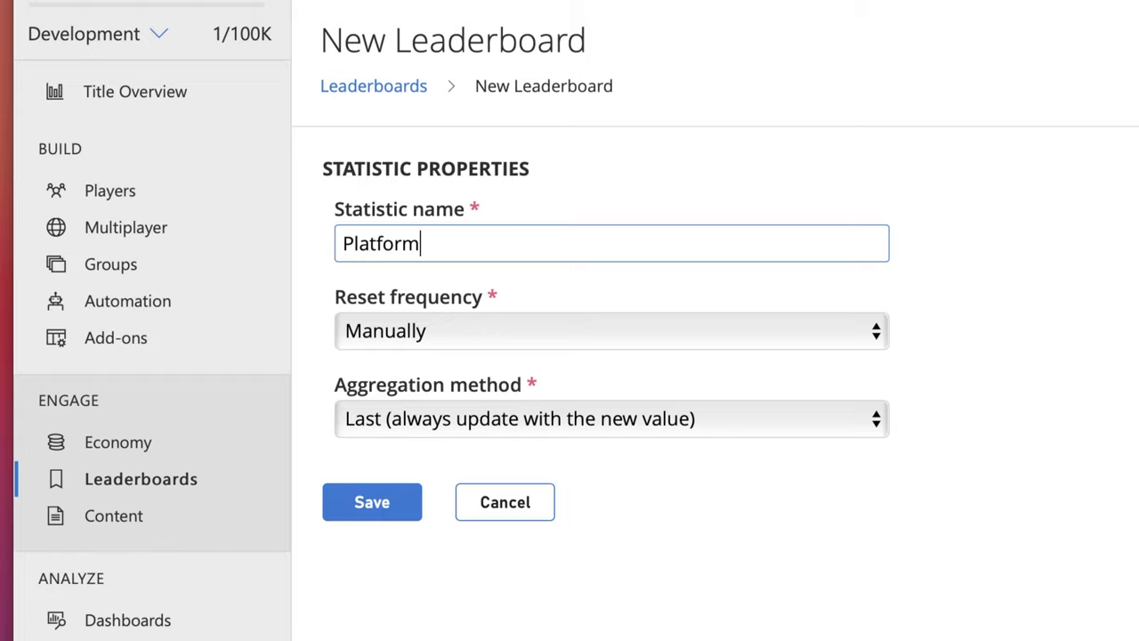
pyautogui.write('Score')
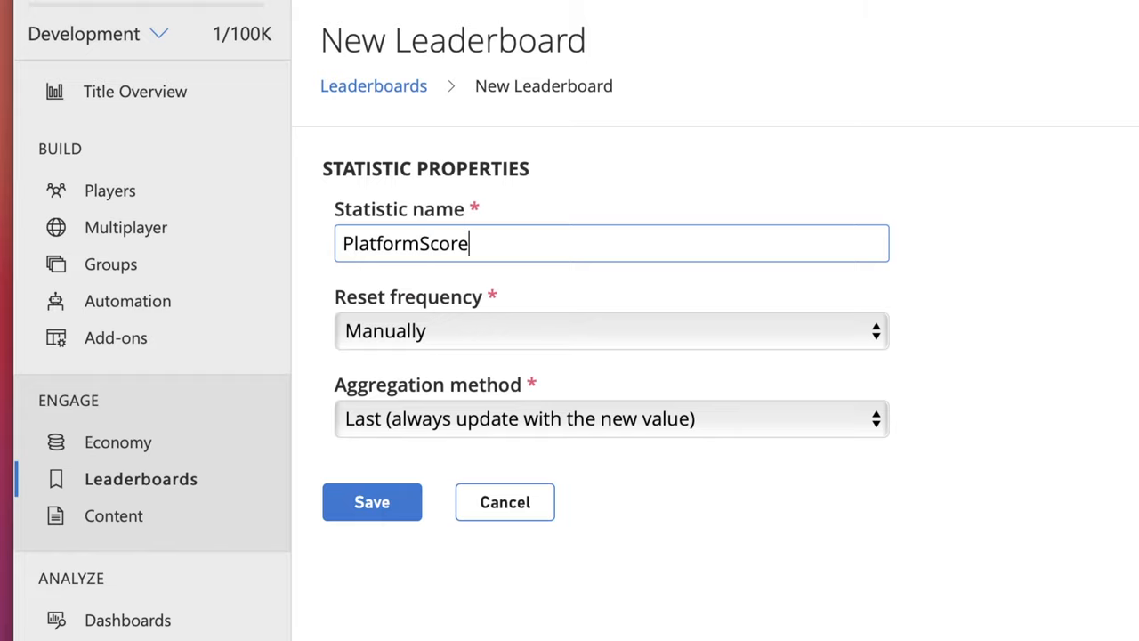
pyautogui.click(611, 330)
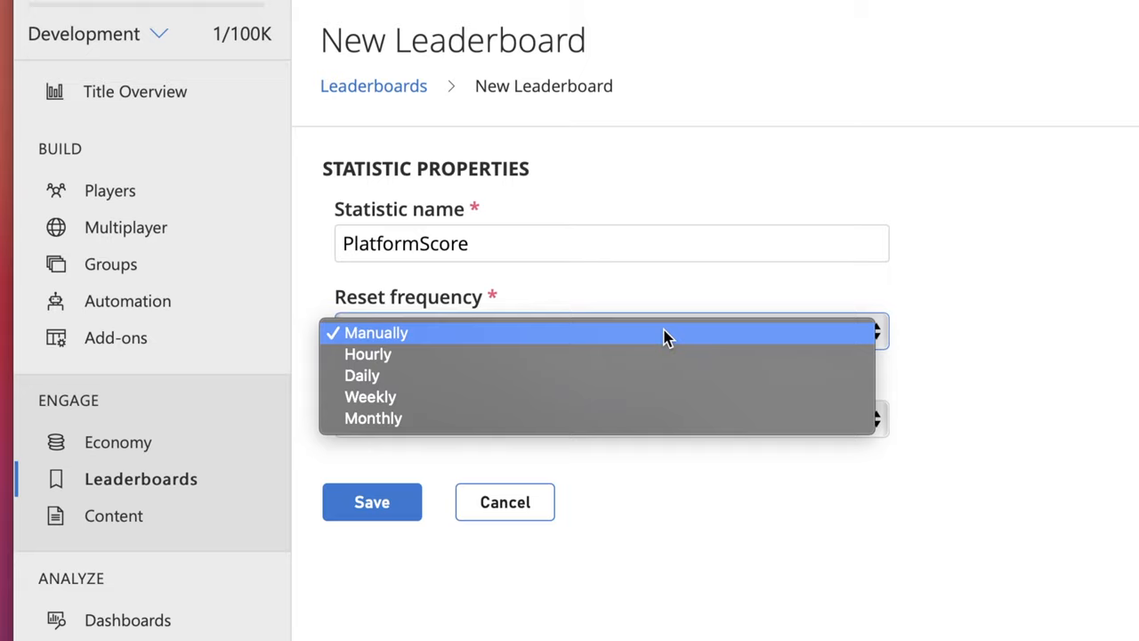
pyautogui.click(375, 332)
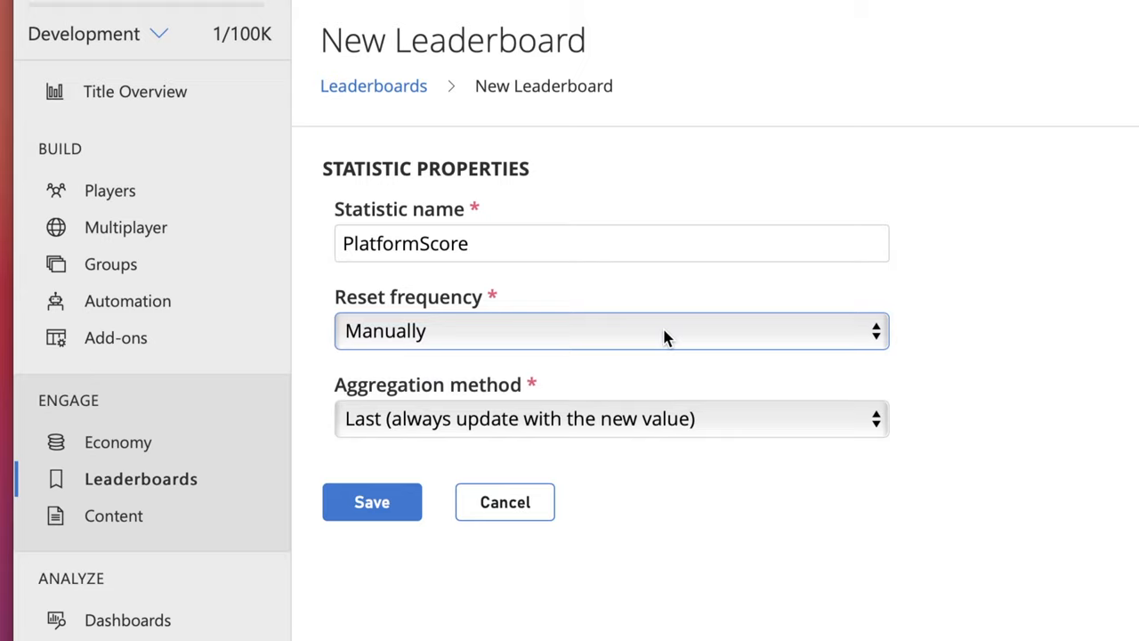
pyautogui.moveTo(679, 370)
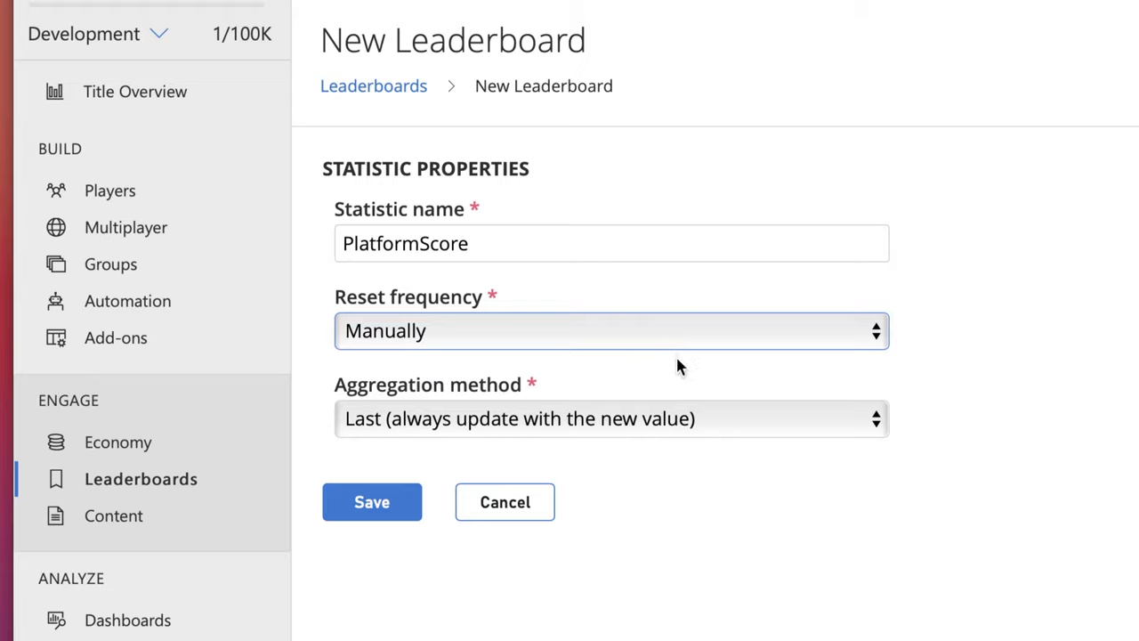
pyautogui.moveTo(716, 419)
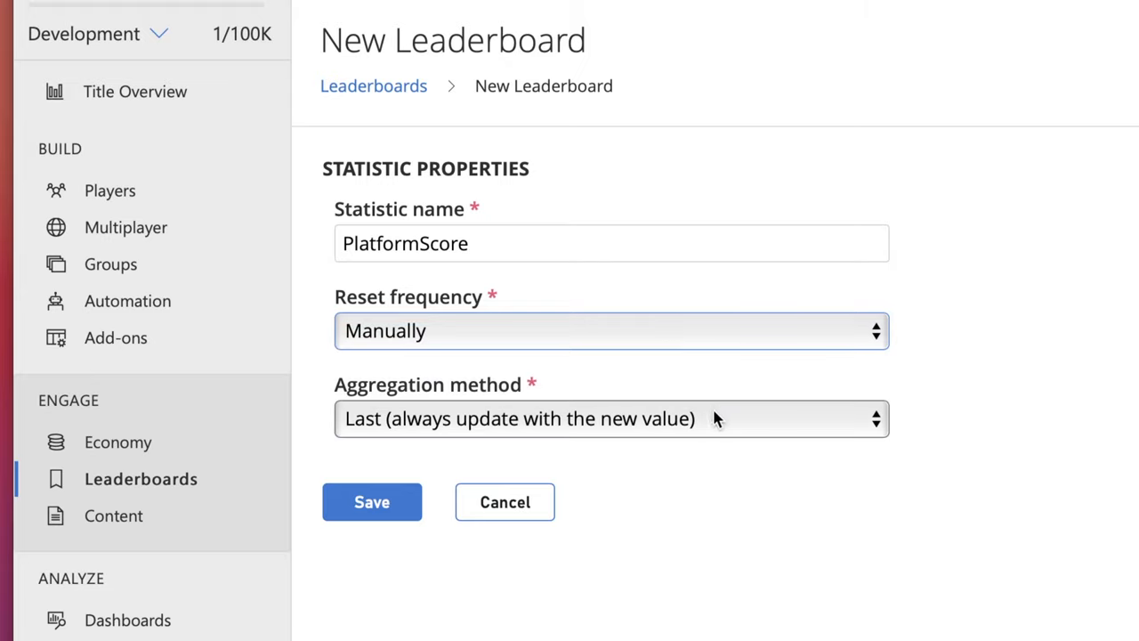
pyautogui.moveTo(717, 426)
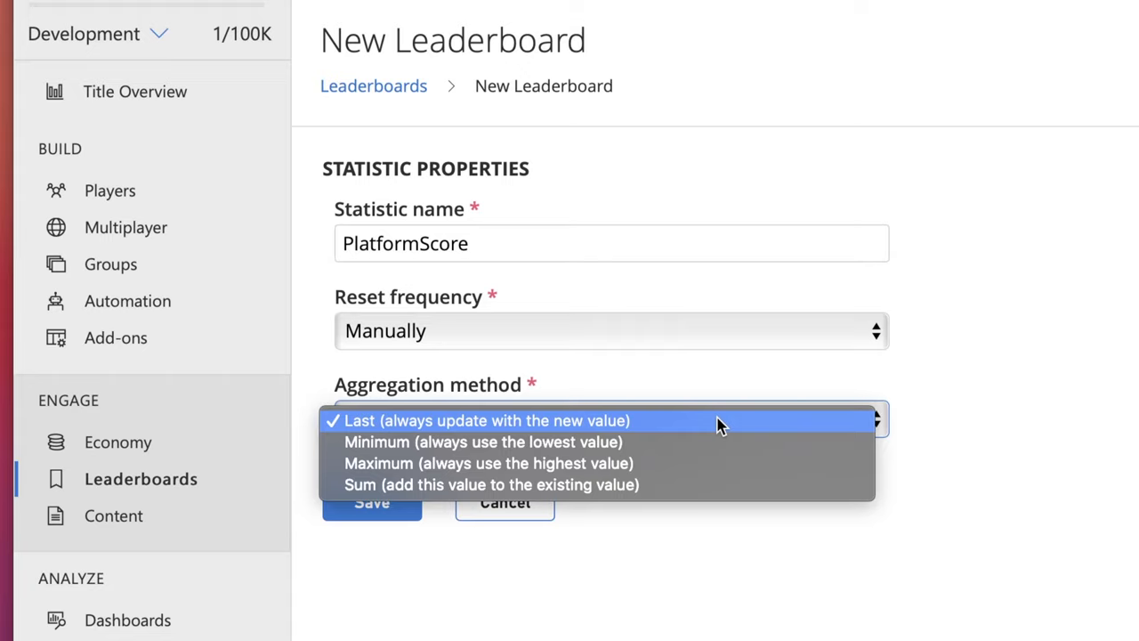
pyautogui.moveTo(721, 442)
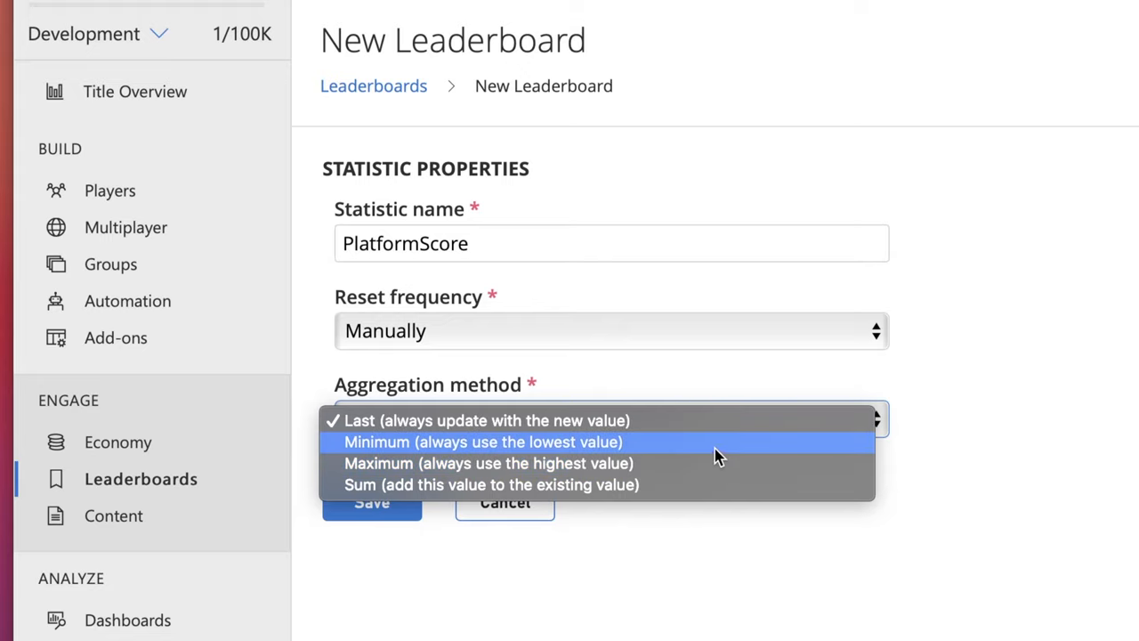
pyautogui.moveTo(720, 463)
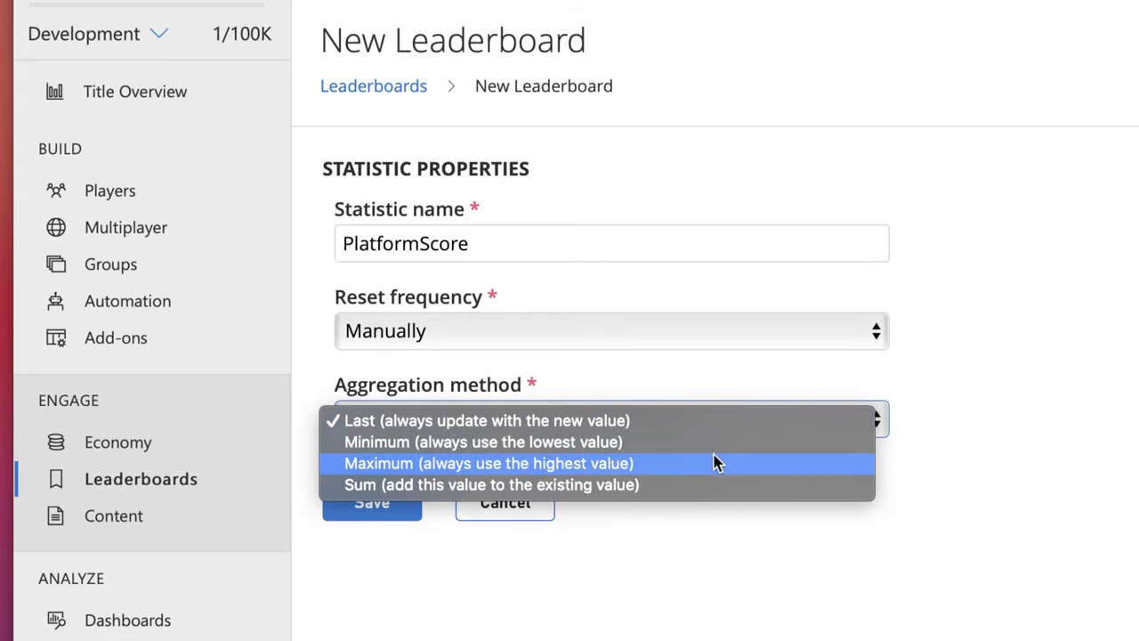
pyautogui.moveTo(712, 484)
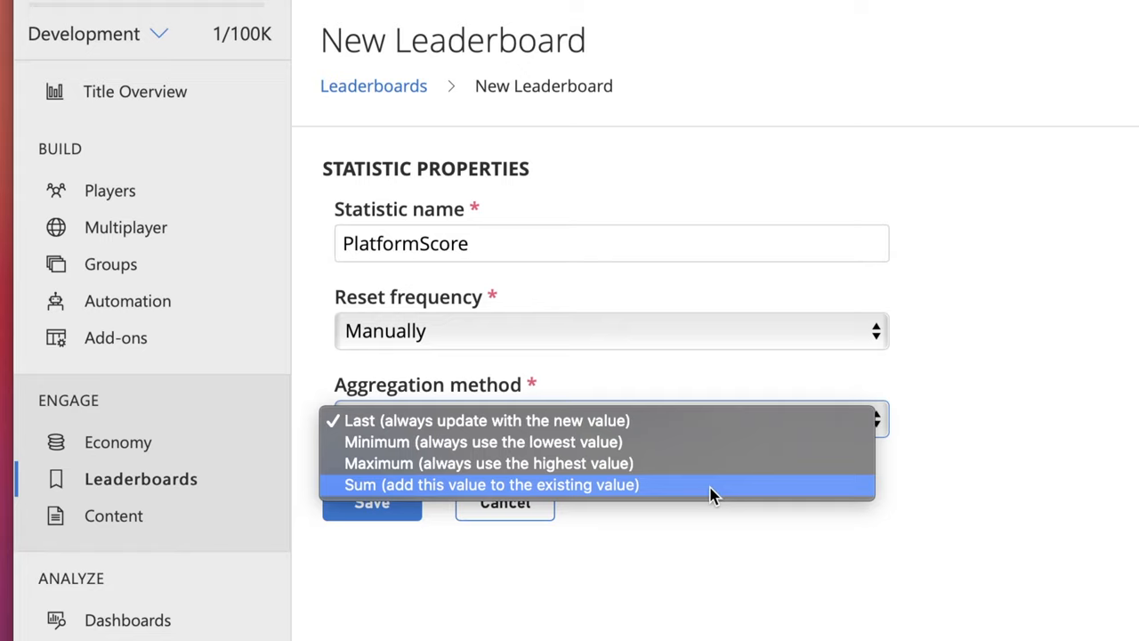
pyautogui.moveTo(708, 492)
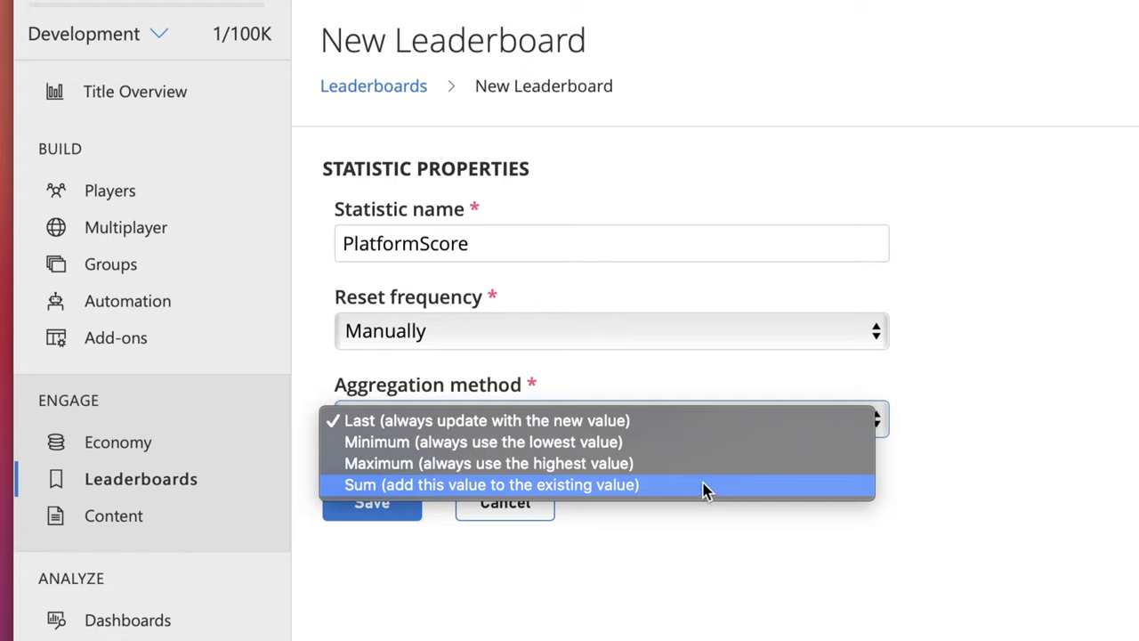
pyautogui.moveTo(663, 472)
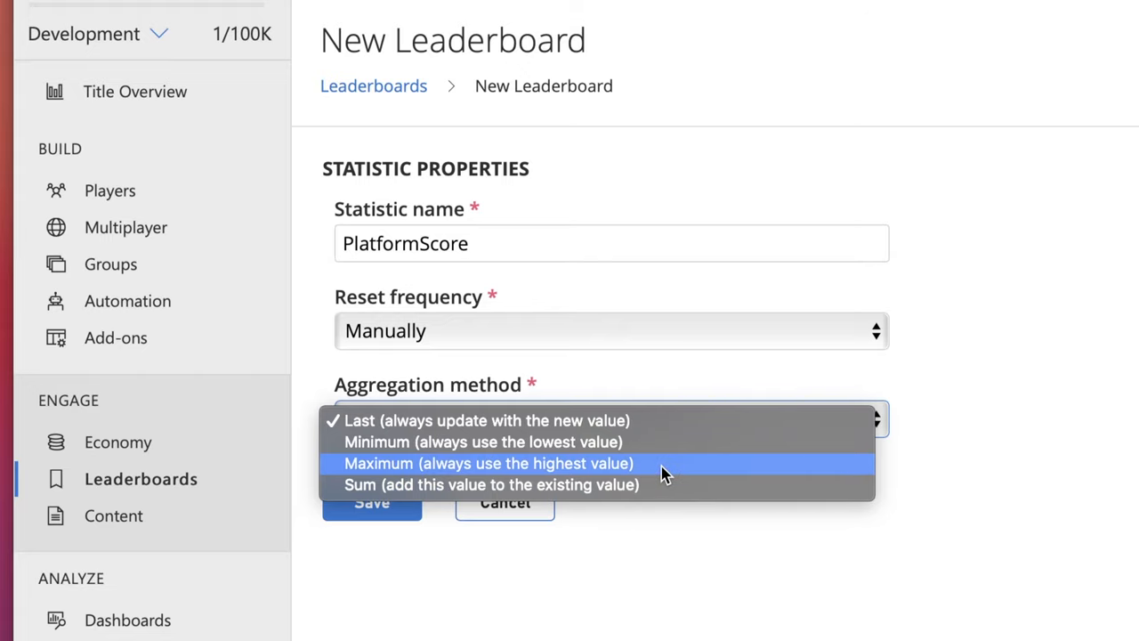
pyautogui.click(488, 463)
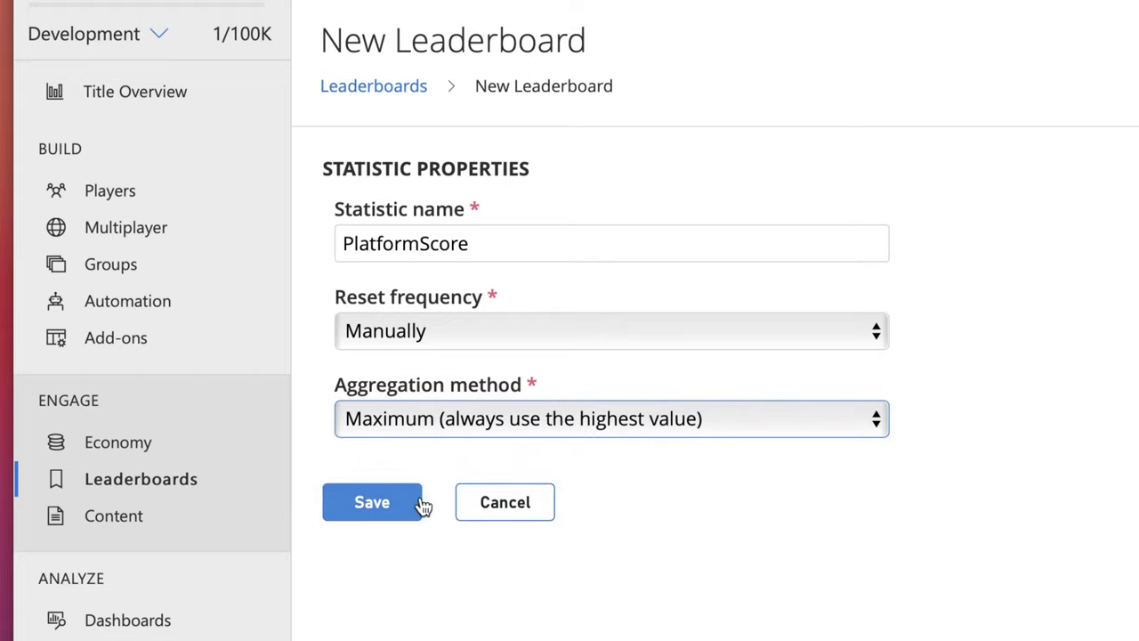
pyautogui.click(372, 502)
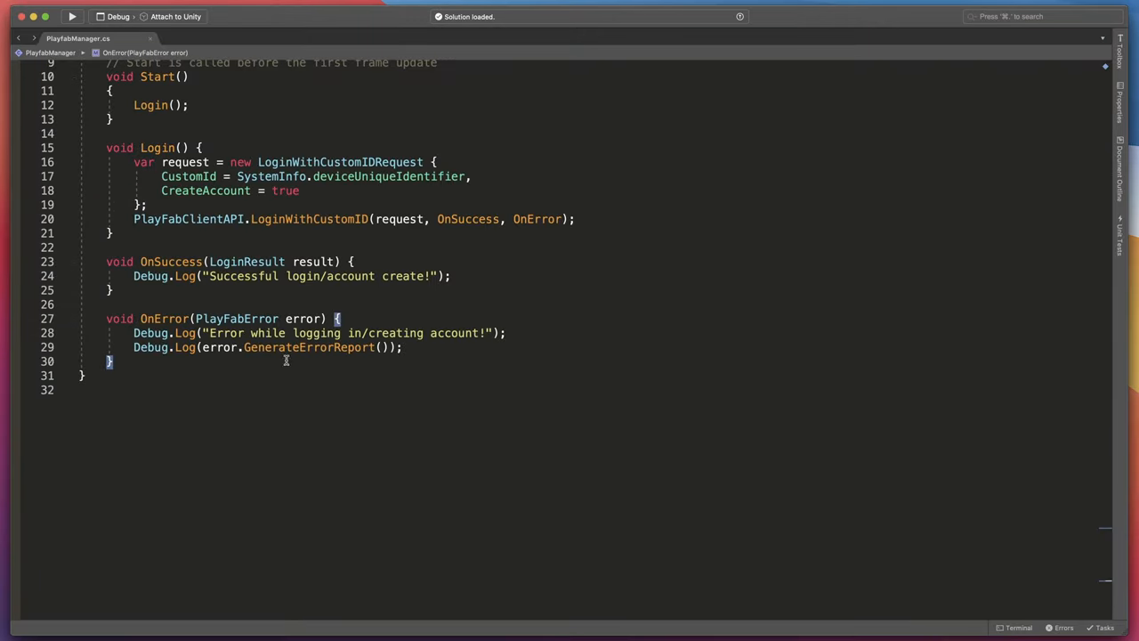
pyautogui.moveTo(301, 374)
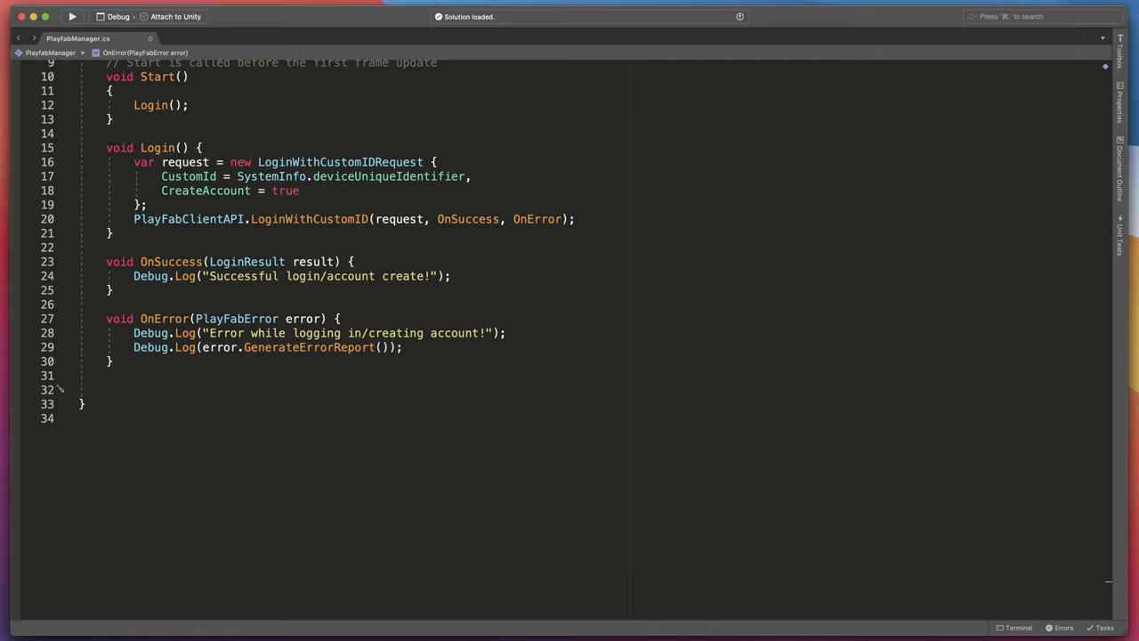
# - Declare 'public void SendLeaderboard(int score)' with an empty body below OnError
pyautogui.write('public void Sen')
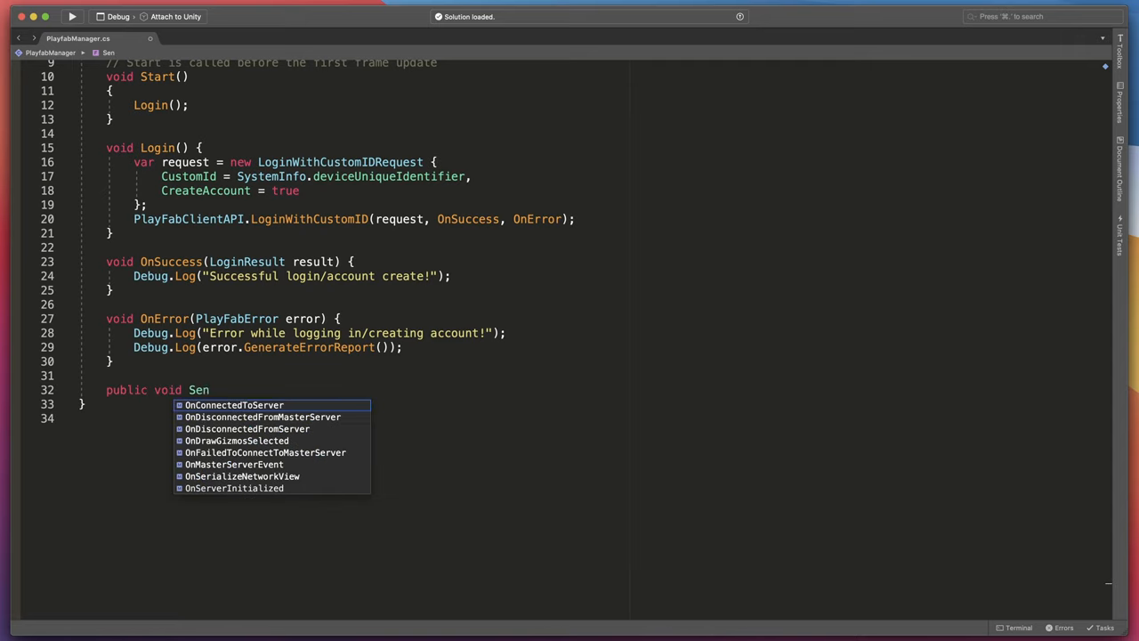
pyautogui.write('dLeaderboard(')
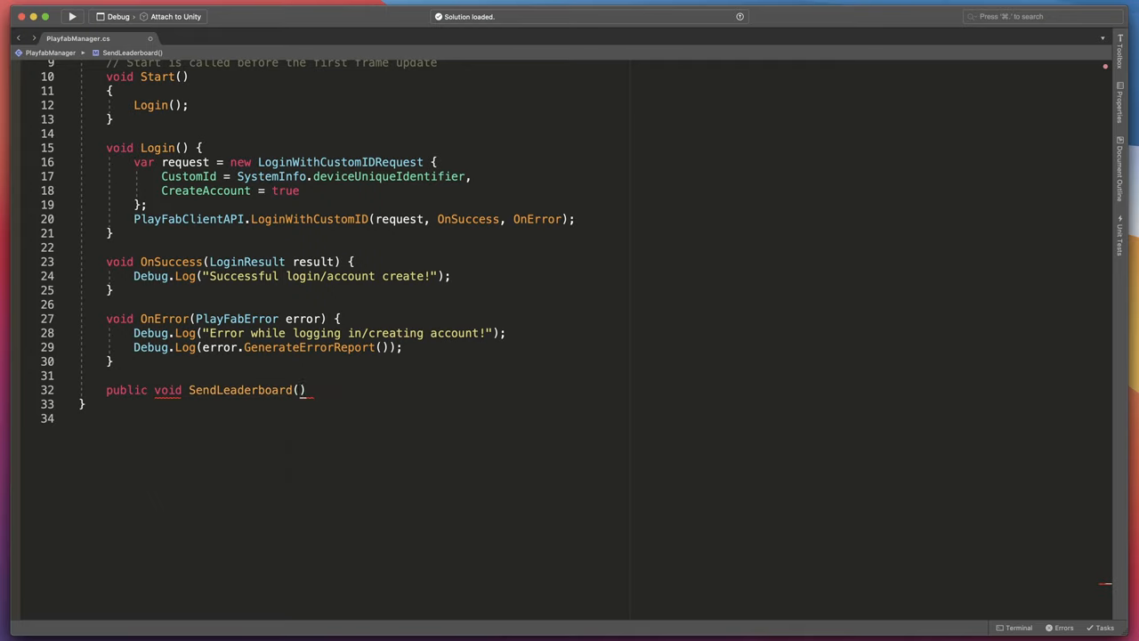
pyautogui.write('int sc')
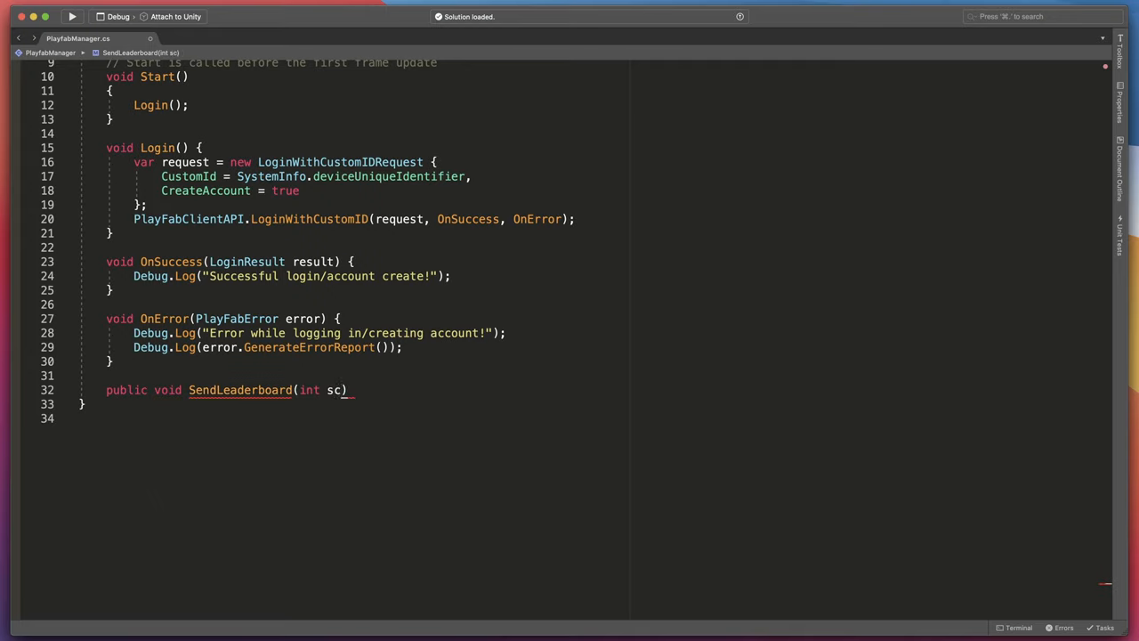
pyautogui.write('ore')
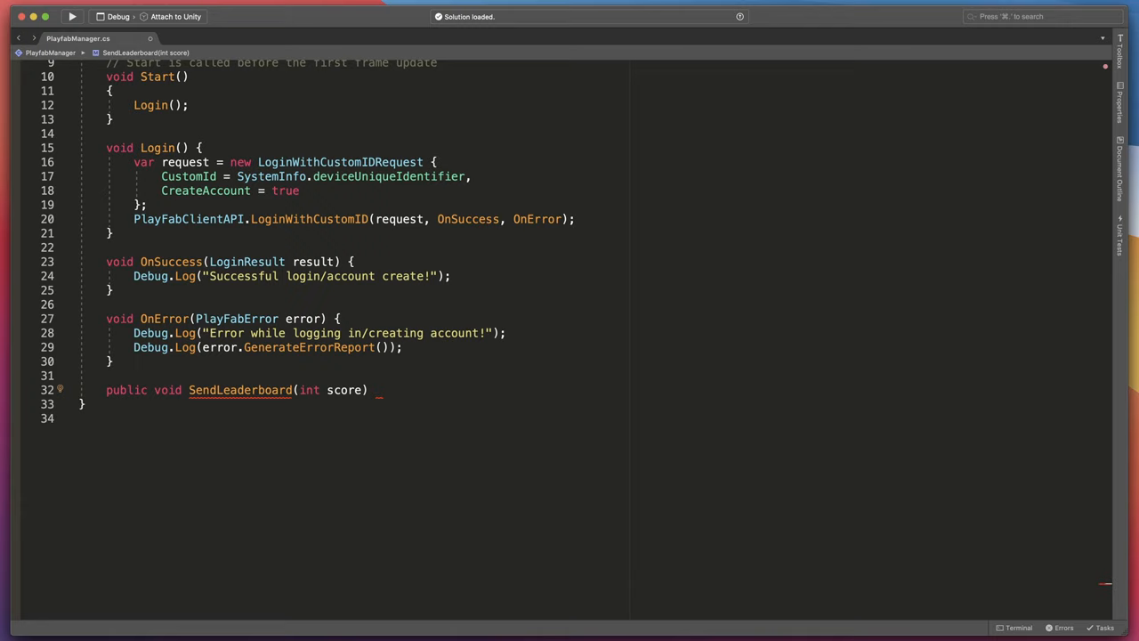
pyautogui.write('{')
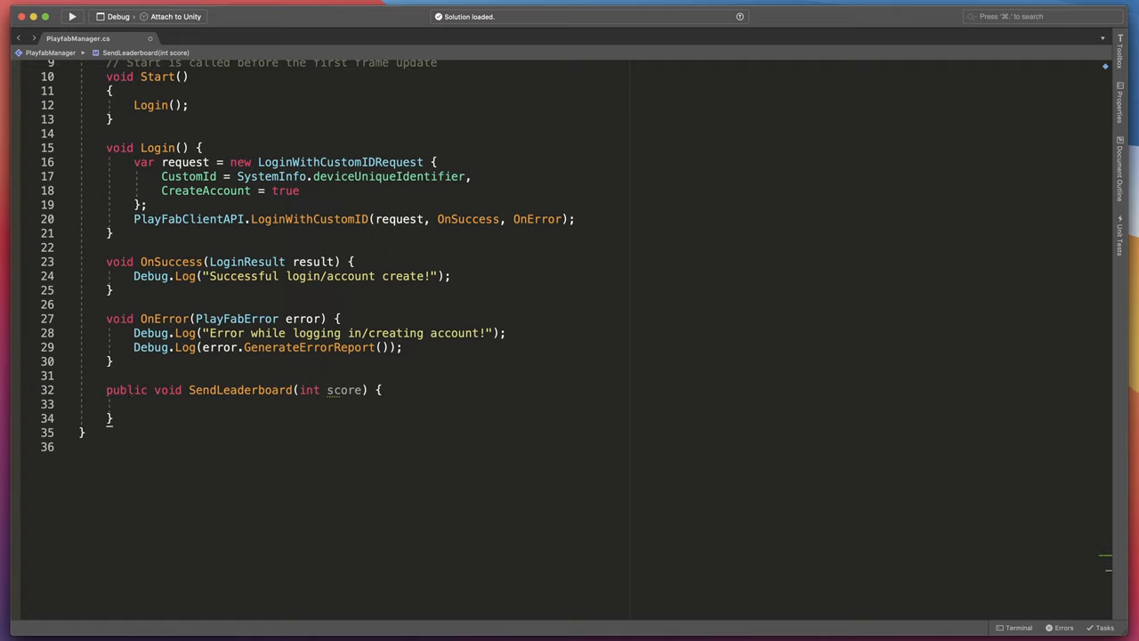
# - Start an UpdatePlayerStatisticsRequest with a new Statistics list in SendLeaderboard
pyautogui.write('var')
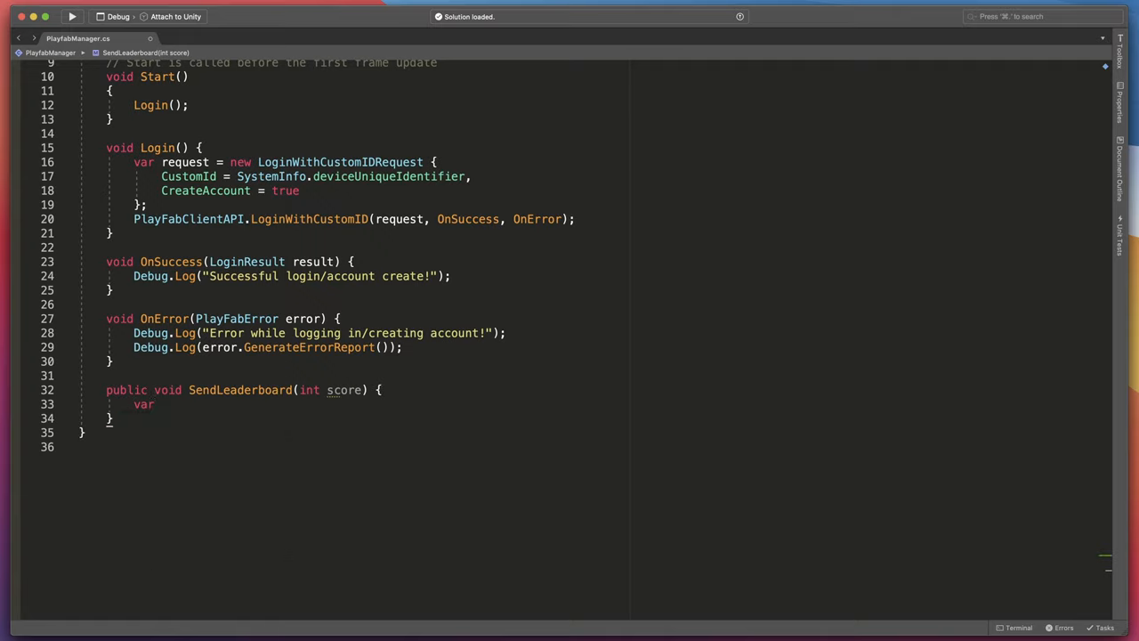
pyautogui.write('request = new update')
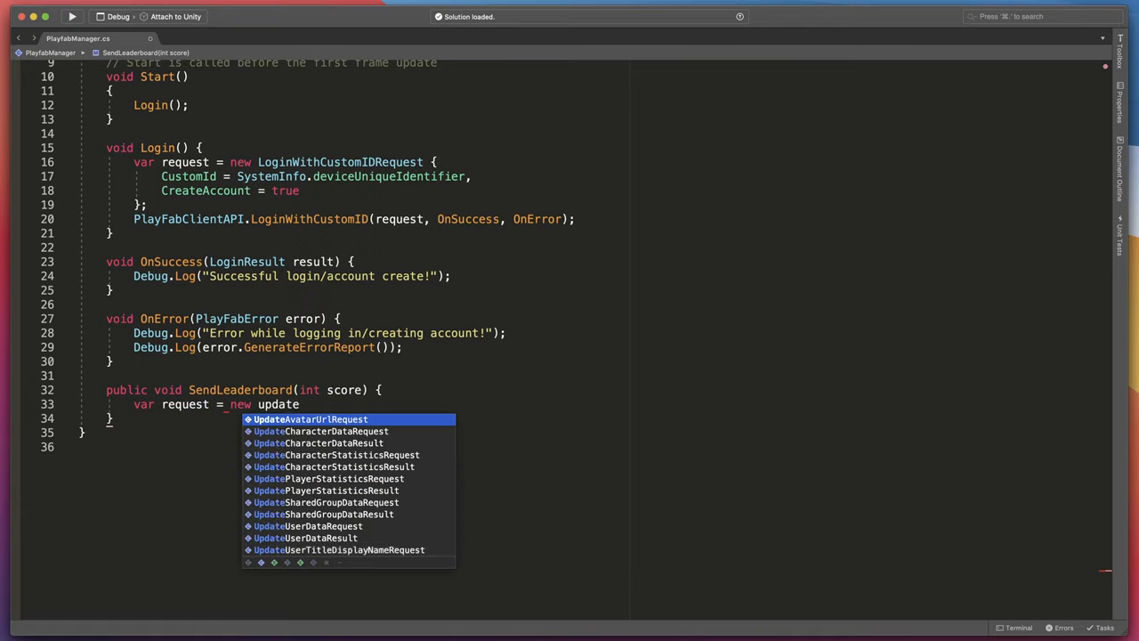
pyautogui.write('pla')
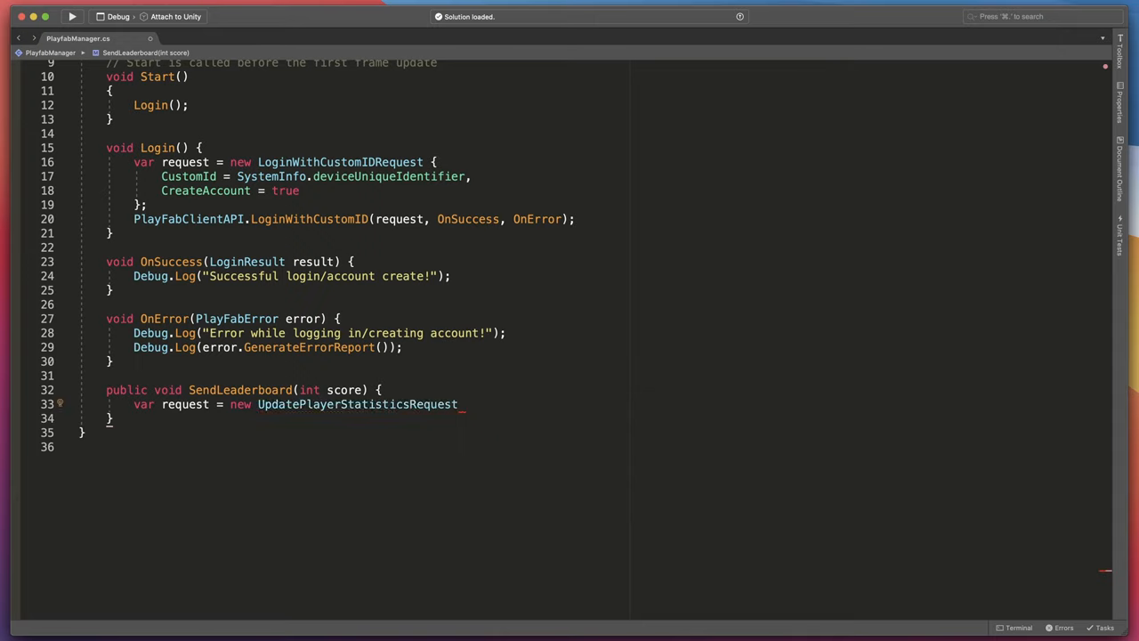
pyautogui.write('{')
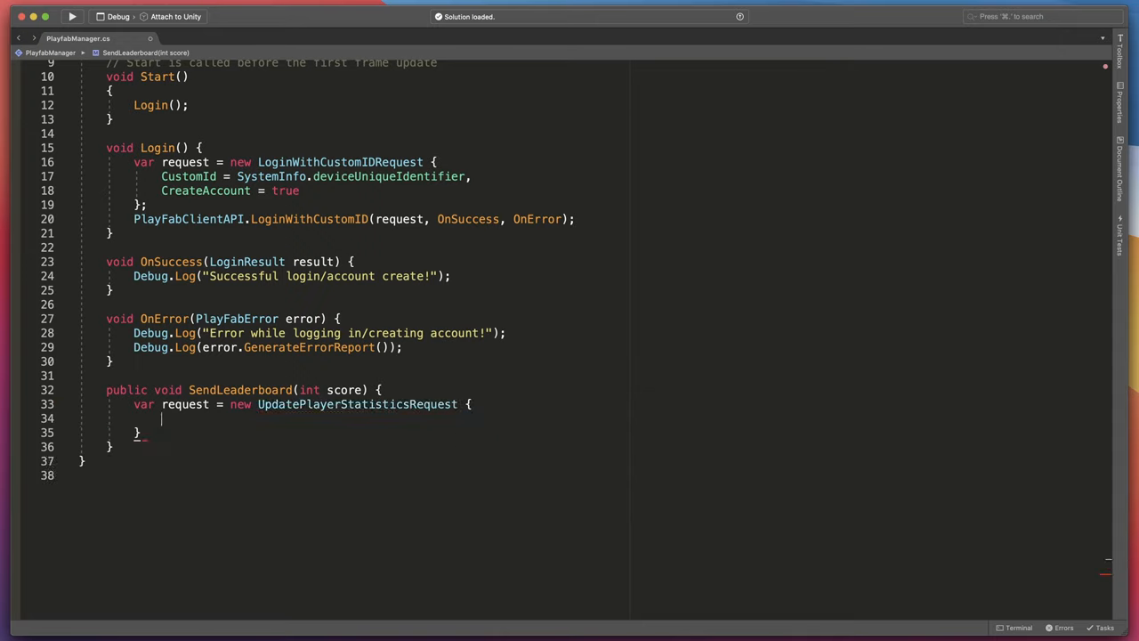
pyautogui.write('Statistics = new List<StatisticUpdate> {')
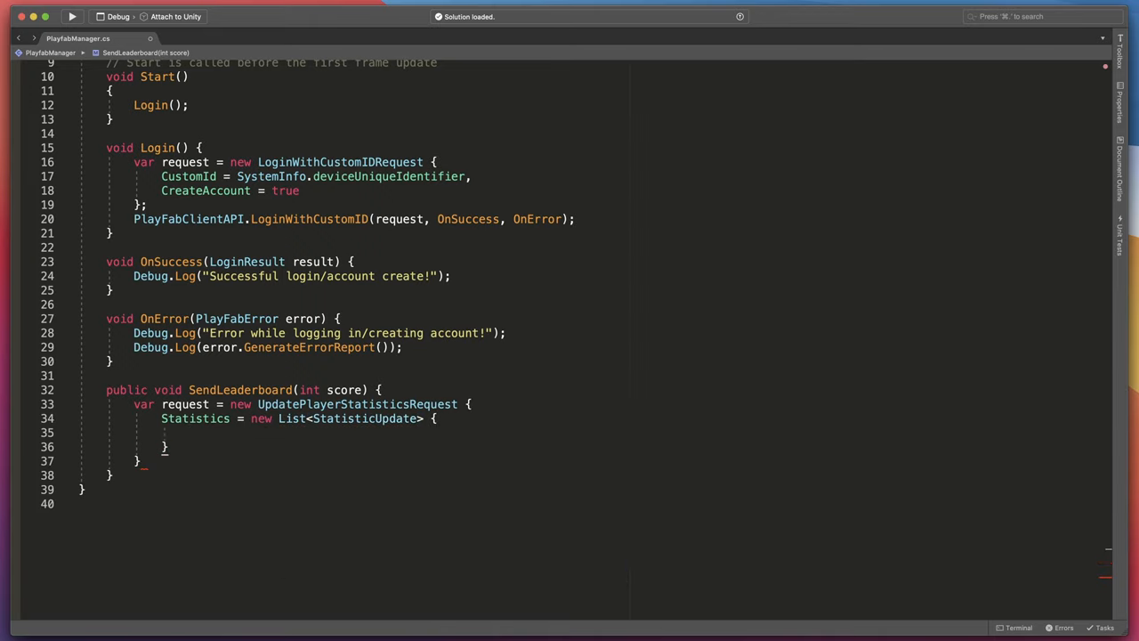
pyautogui.write('new StatisticUpdate')
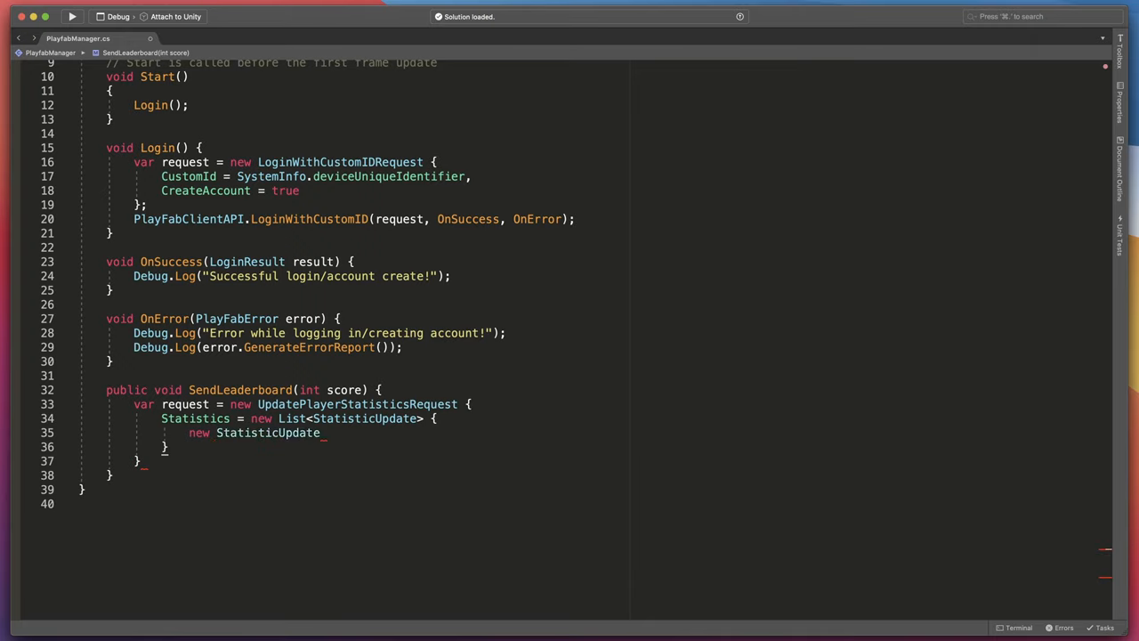
pyautogui.write('{')
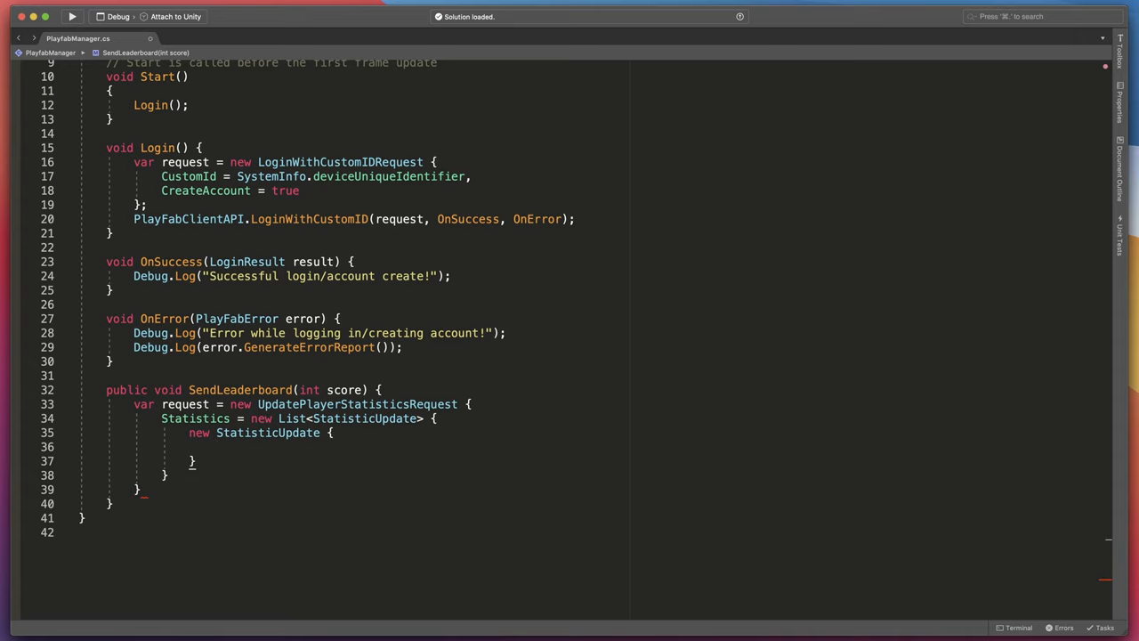
# - Add a StatisticUpdate named "PlatformScore" with Value score, then begin PlayFabClientAPI.UpdatePlayerStatistics
pyautogui.write('StatisticName')
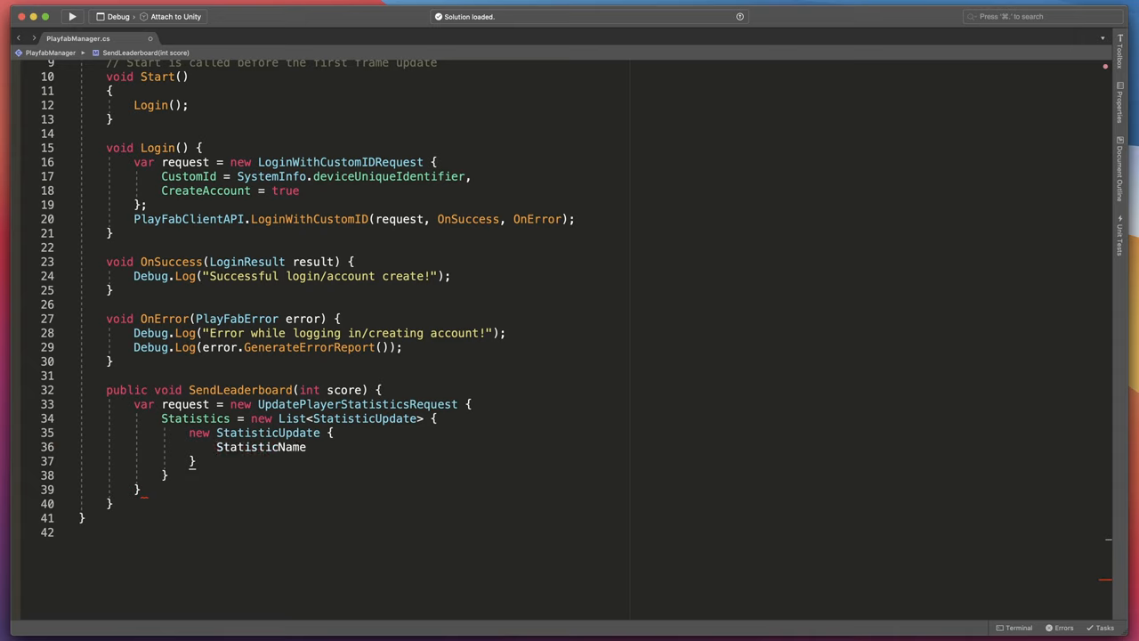
pyautogui.write('= "Plat"')
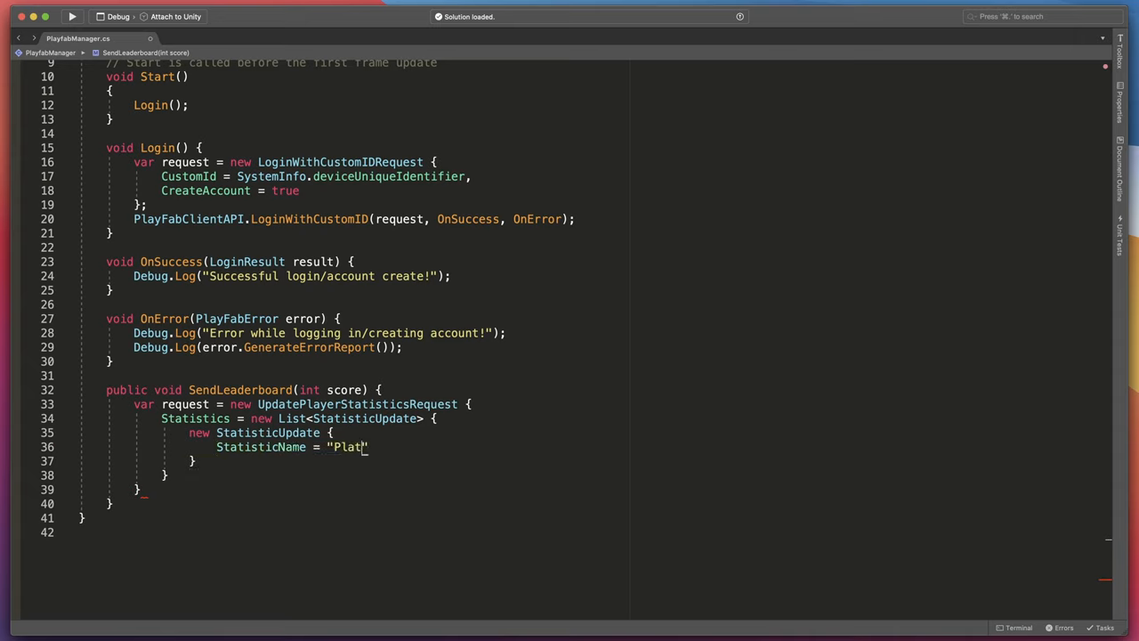
pyautogui.write('formScore')
pyautogui.write('Value =')
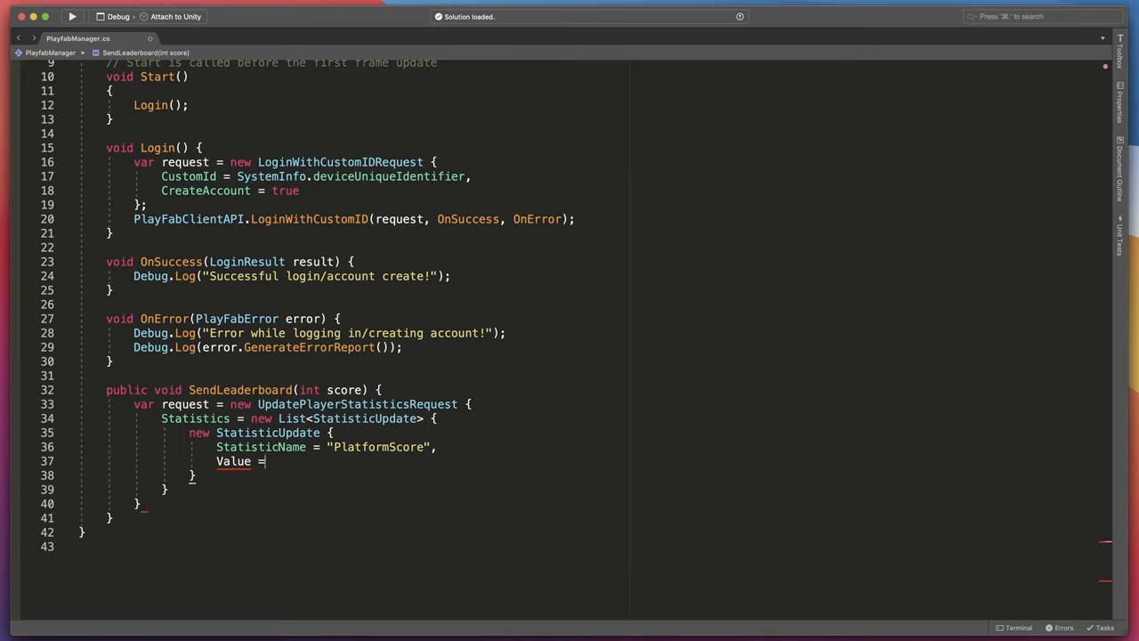
pyautogui.write('score')
pyautogui.write('Pl')
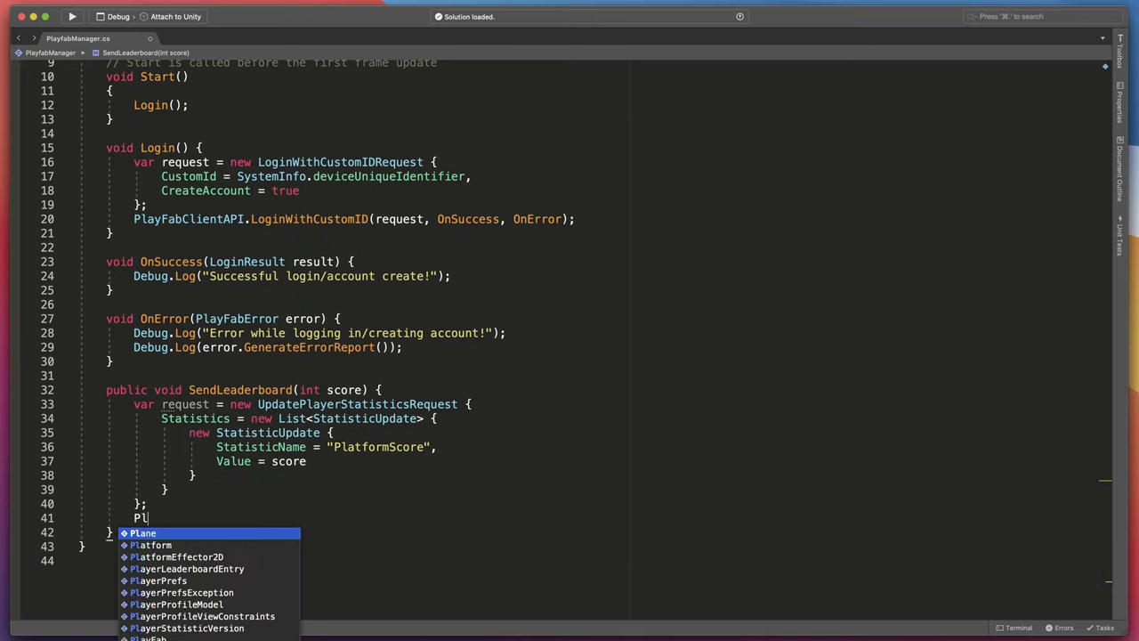
pyautogui.write('ayfabcli')
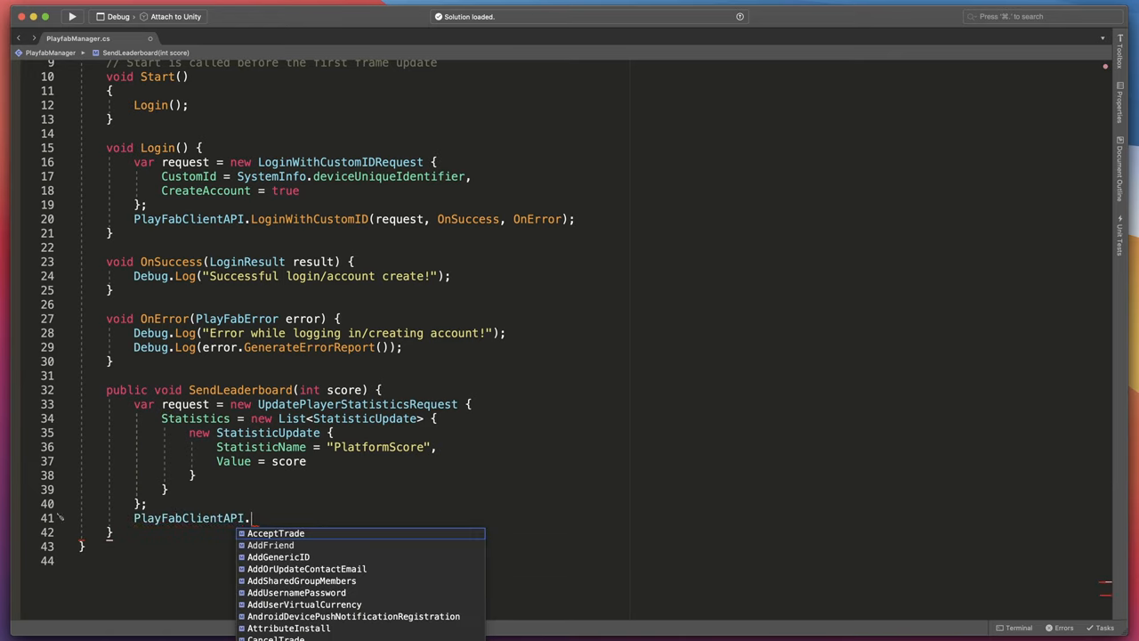
pyautogui.write('updatepla')
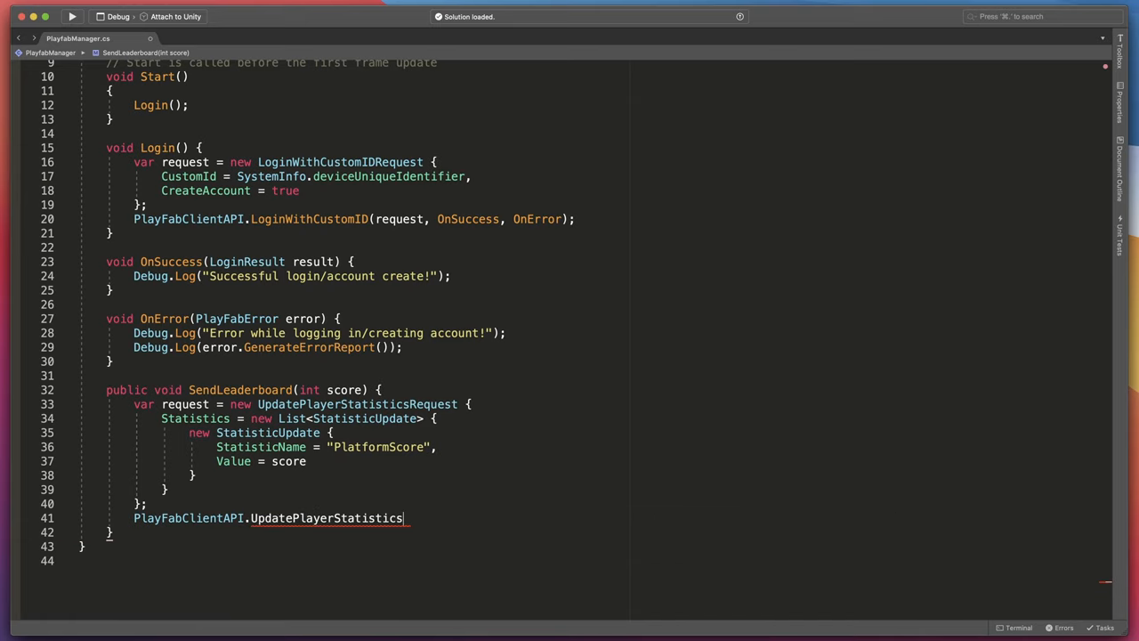
# - Pass request, OnLeaderboardUpdate and OnError to UpdatePlayerStatistics and begin the callback
pyautogui.doubleClick(326, 518)
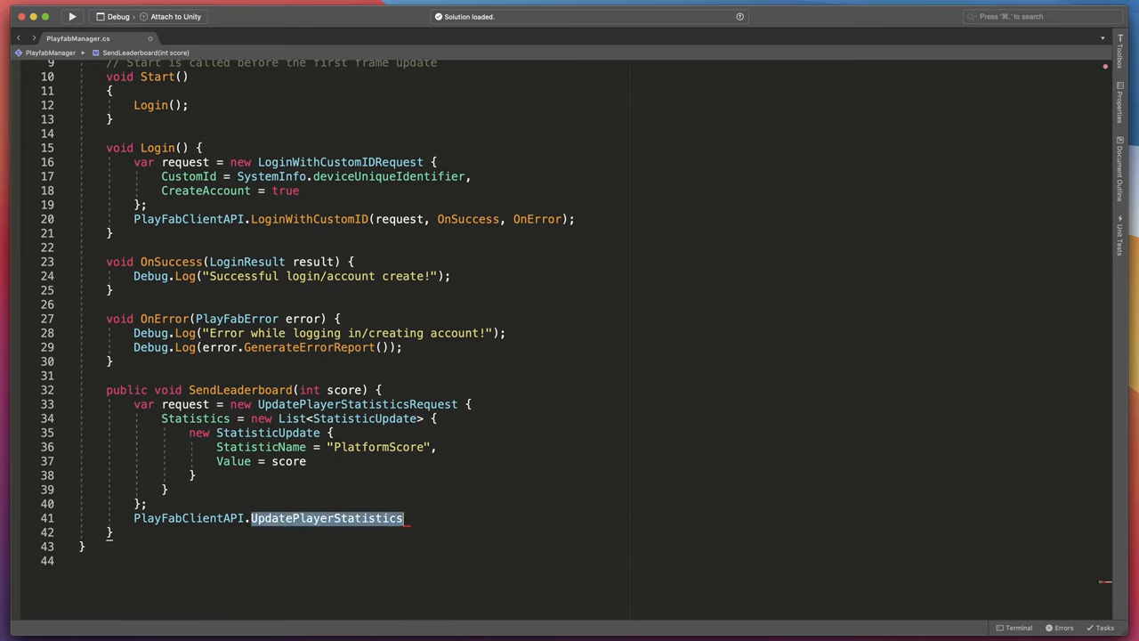
pyautogui.write('(request,')
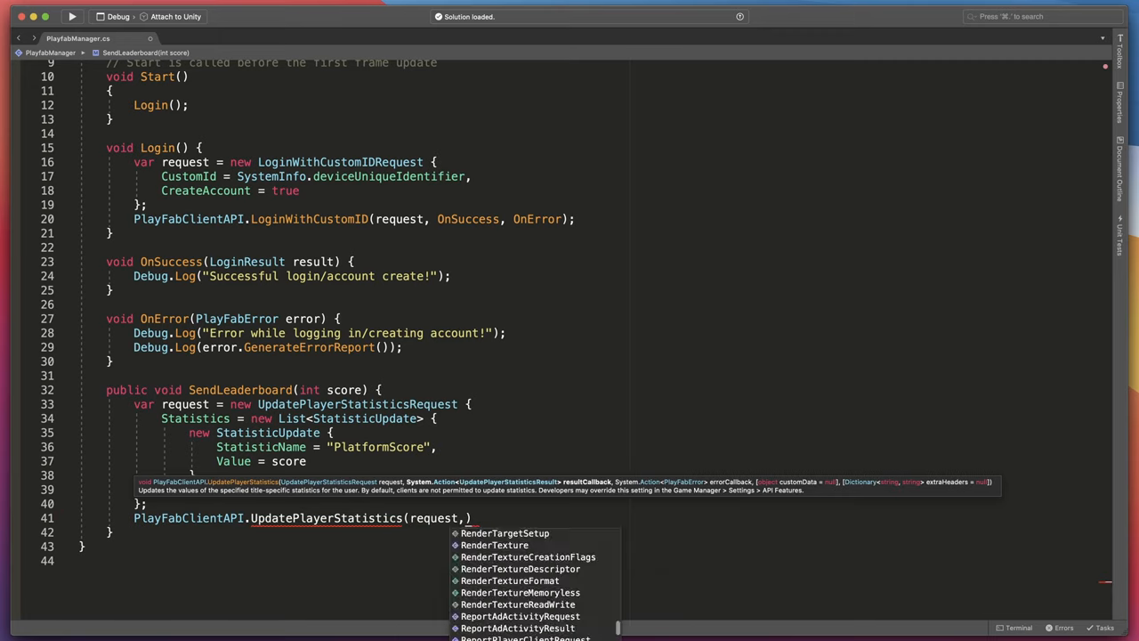
pyautogui.write('OnLeaderboardUpdate, OnError')
pyautogui.write('void OnLeaderbo')
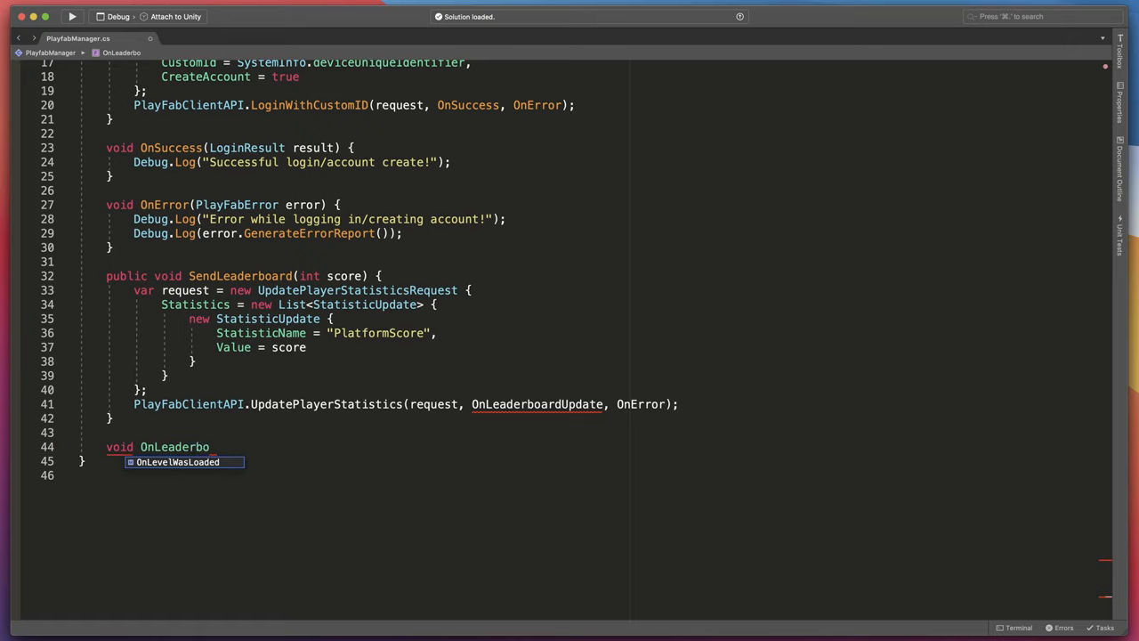
# - Finish OnLeaderboardUpdate(UpdatePlayerStatisticsResult result) logging "Successfull leaderboard sent"
pyautogui.write('ardUpdate')
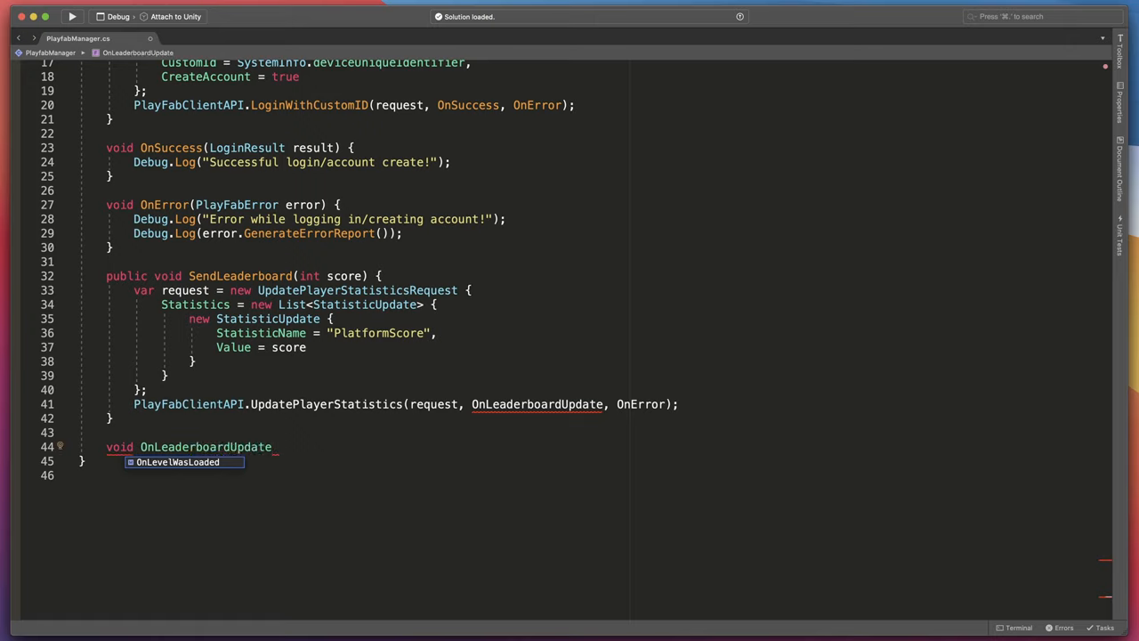
pyautogui.write('(Updatep')
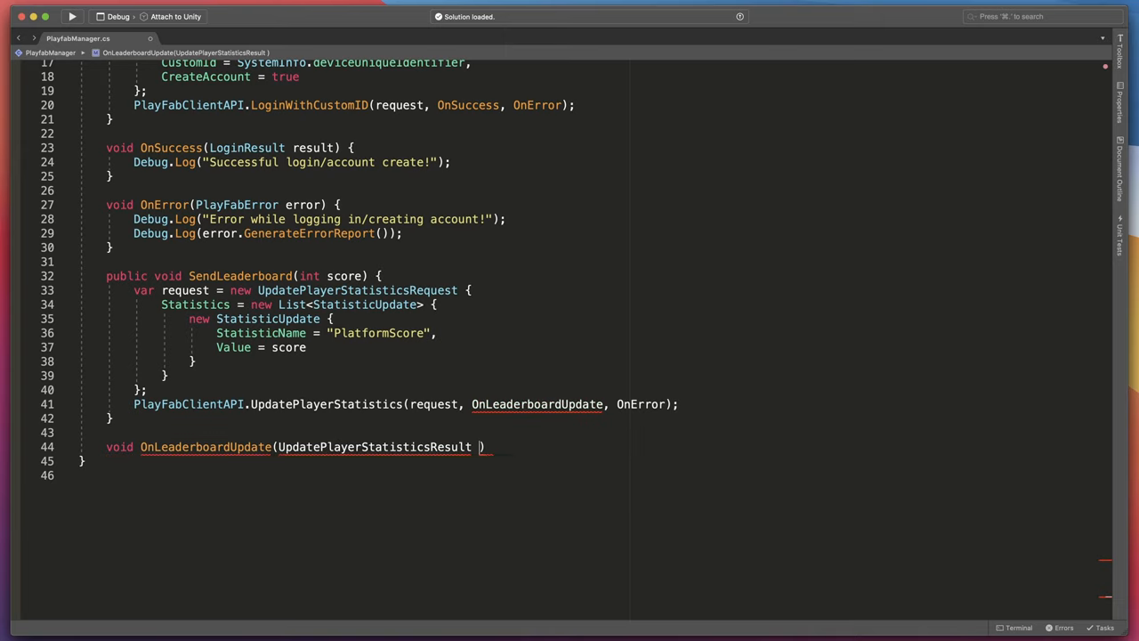
pyautogui.write('result')
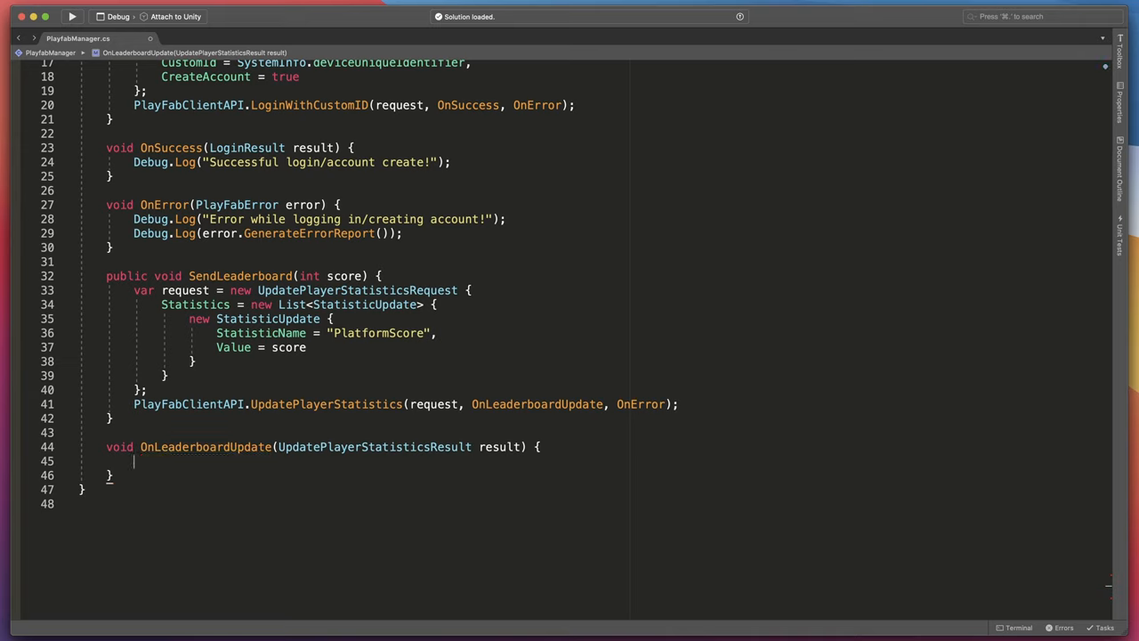
pyautogui.write('Debug.lo')
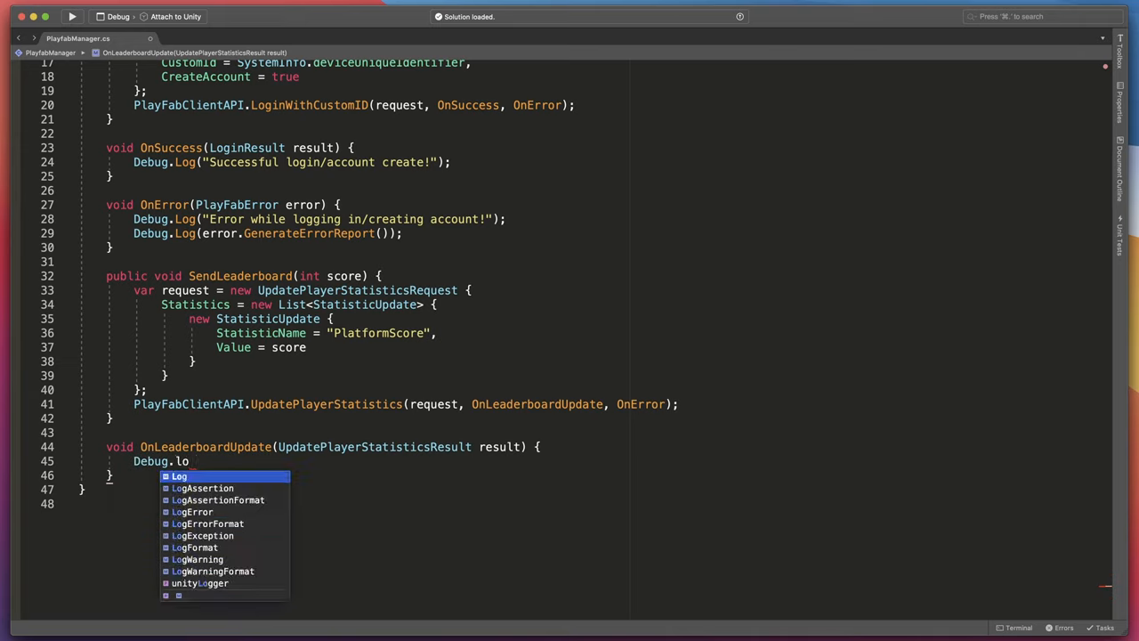
pyautogui.write('Log("Successfull leaderboard sent");')
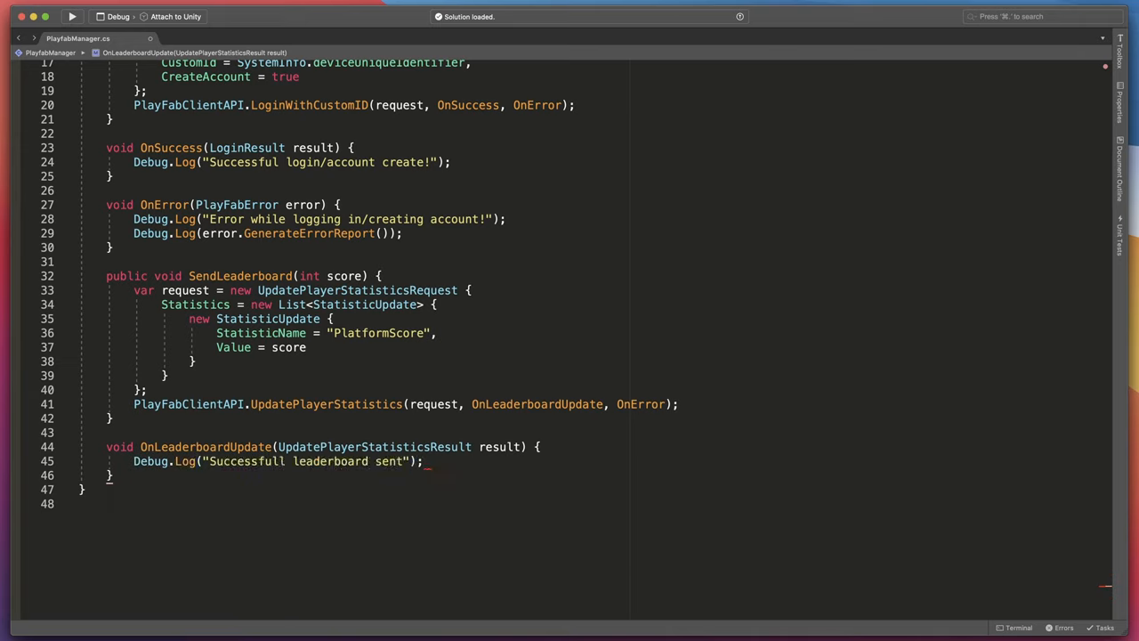
# - Open GameController.cs and add playfabManager.SendLeaderboard(maxPlatform); inside GameOver()
pyautogui.write('gamecon')
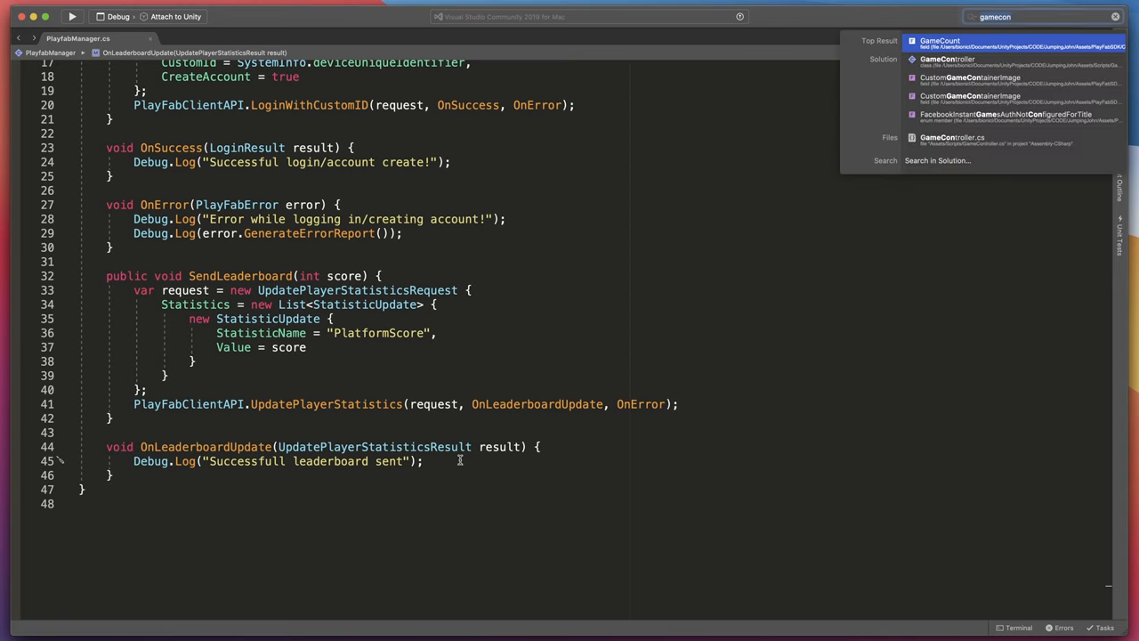
pyautogui.click(952, 140)
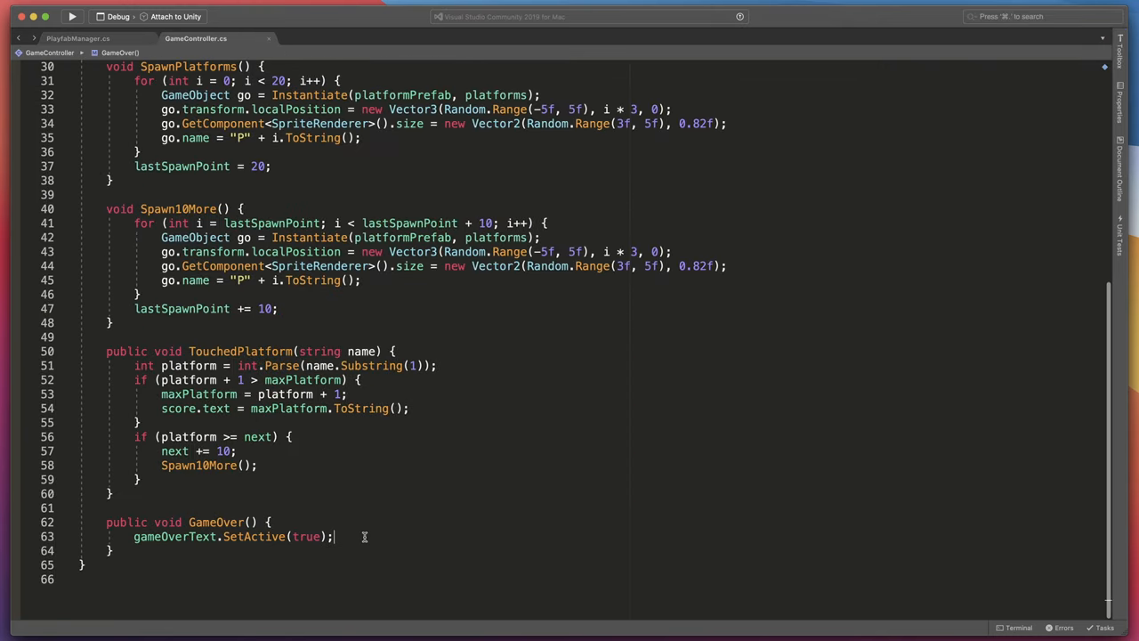
pyautogui.write('playfabManager.SendLeaderboard')
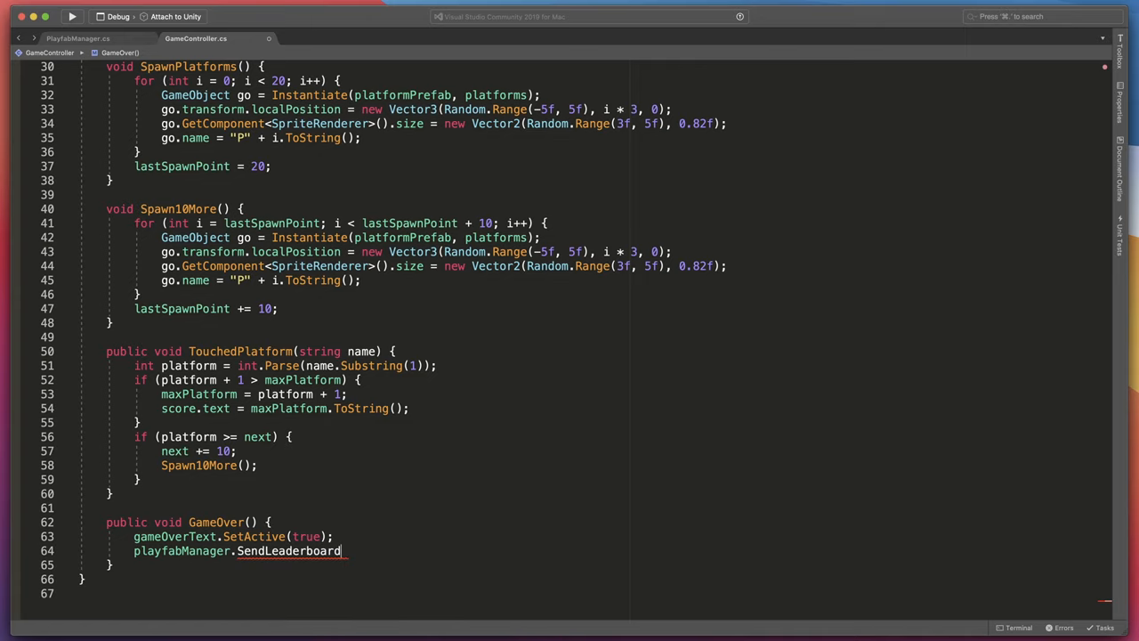
pyautogui.write('(maxPlatform);')
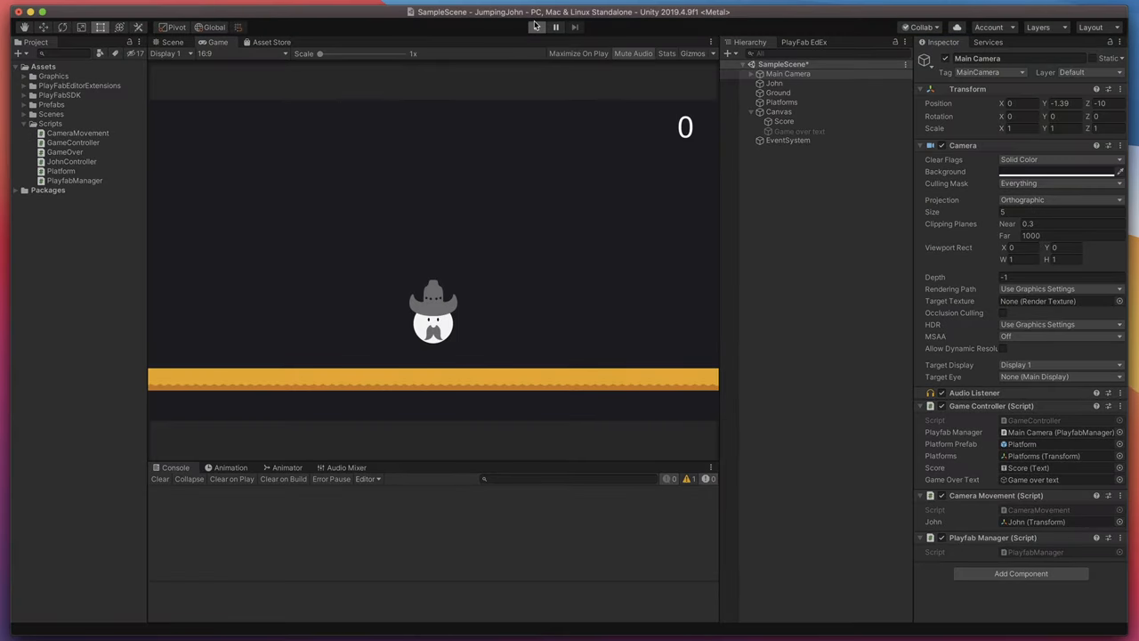
# - Enter play mode in Unity and play until game over
pyautogui.click(537, 27)
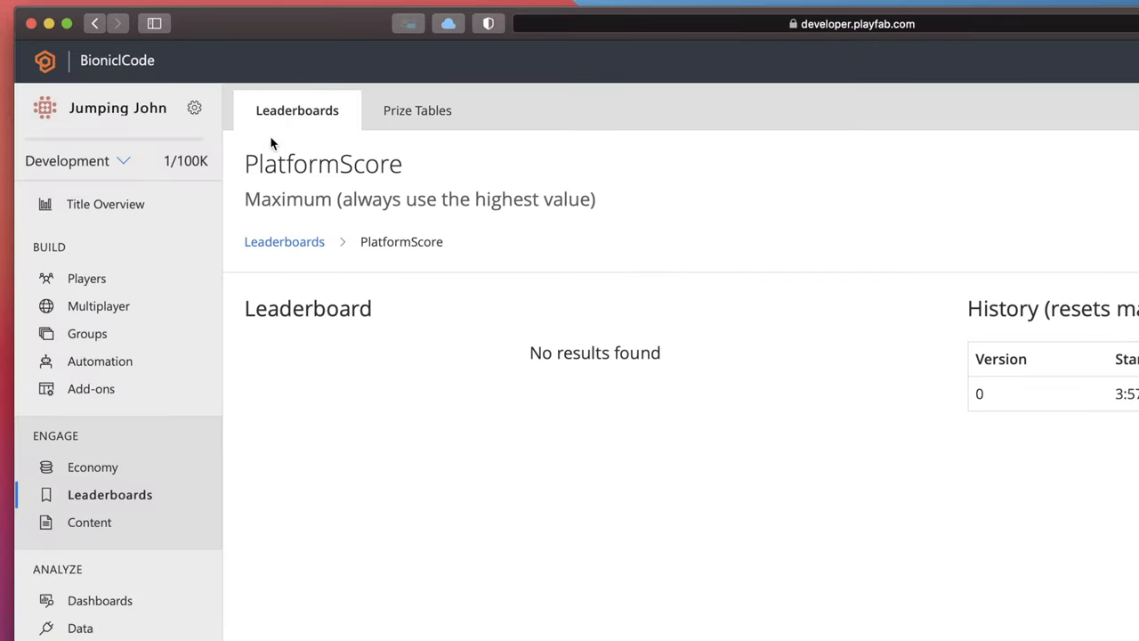
# - Open Jumping John's Title settings via the gear menu and switch to API Features
pyautogui.click(195, 108)
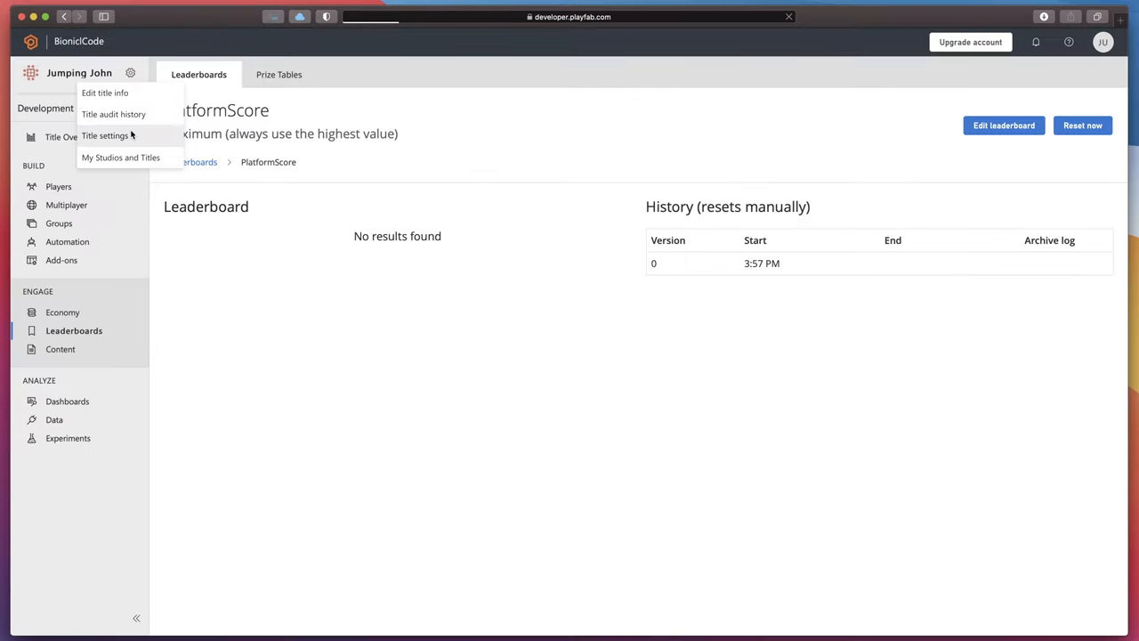
pyautogui.click(105, 135)
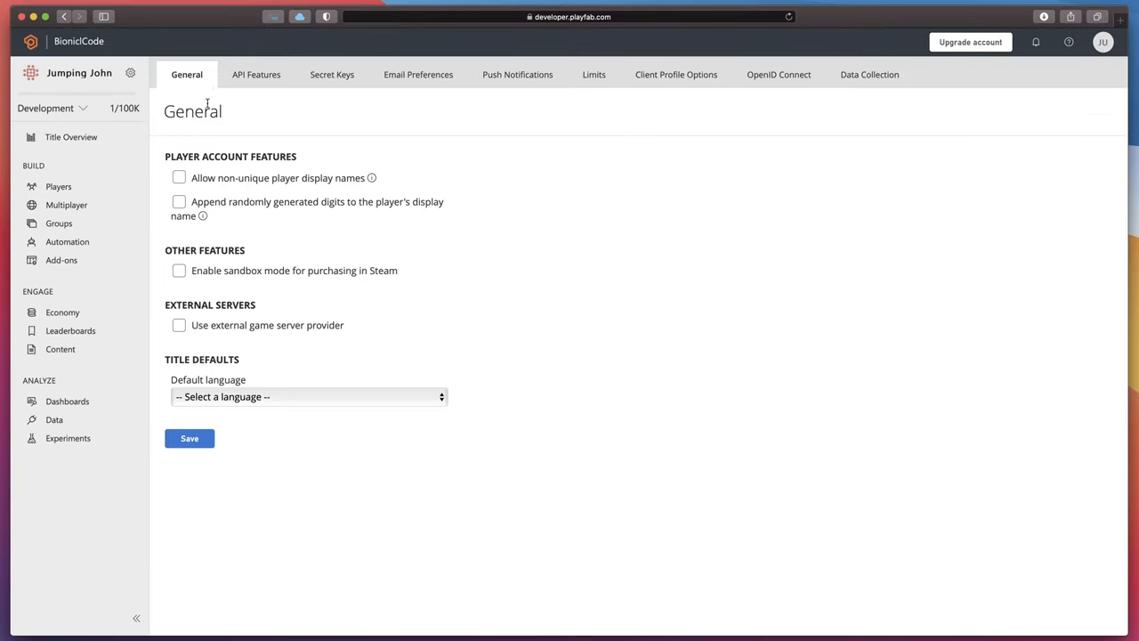
pyautogui.click(257, 74)
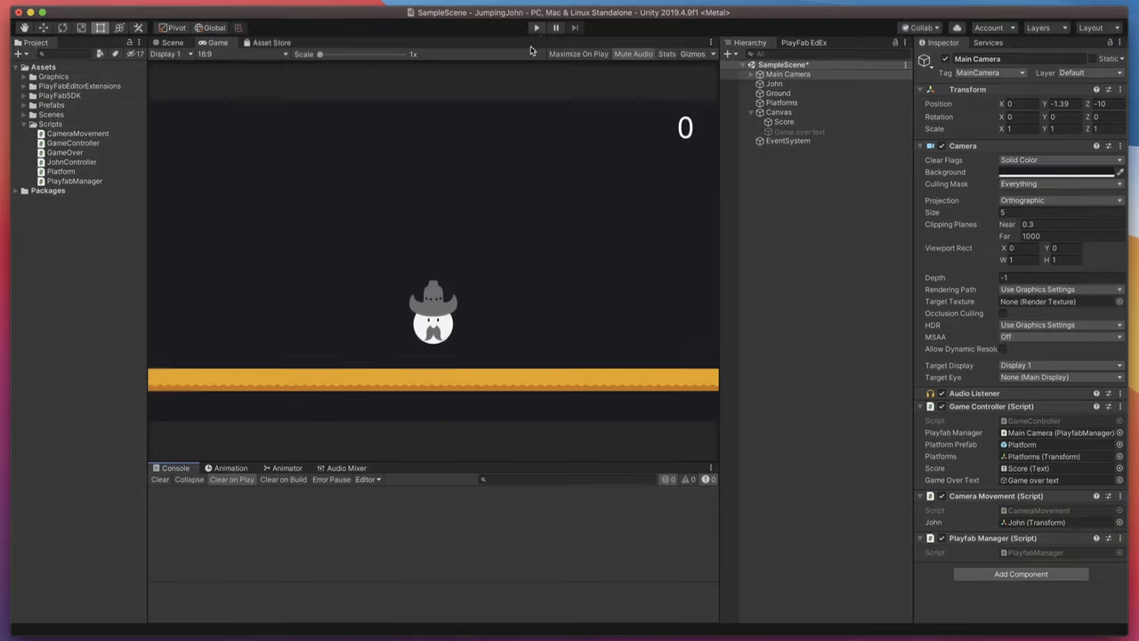
# - Enter play mode again to retest posting the score at game over
pyautogui.click(536, 27)
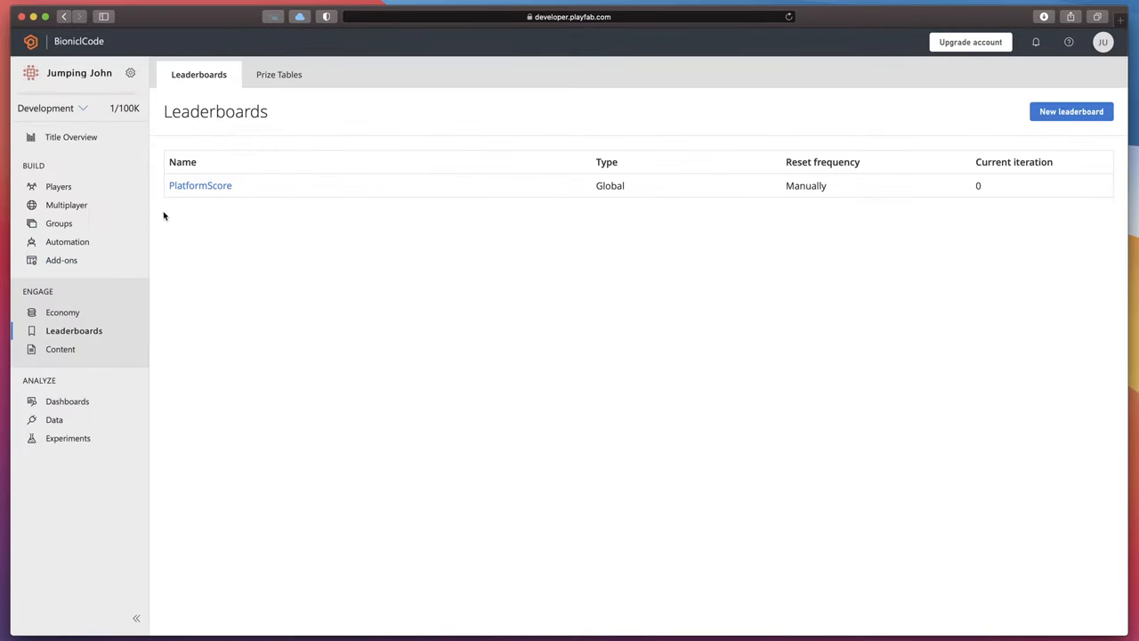
# - Open the PlatformScore leaderboard in PlayFab Game Manager to check for the new score
pyautogui.click(201, 185)
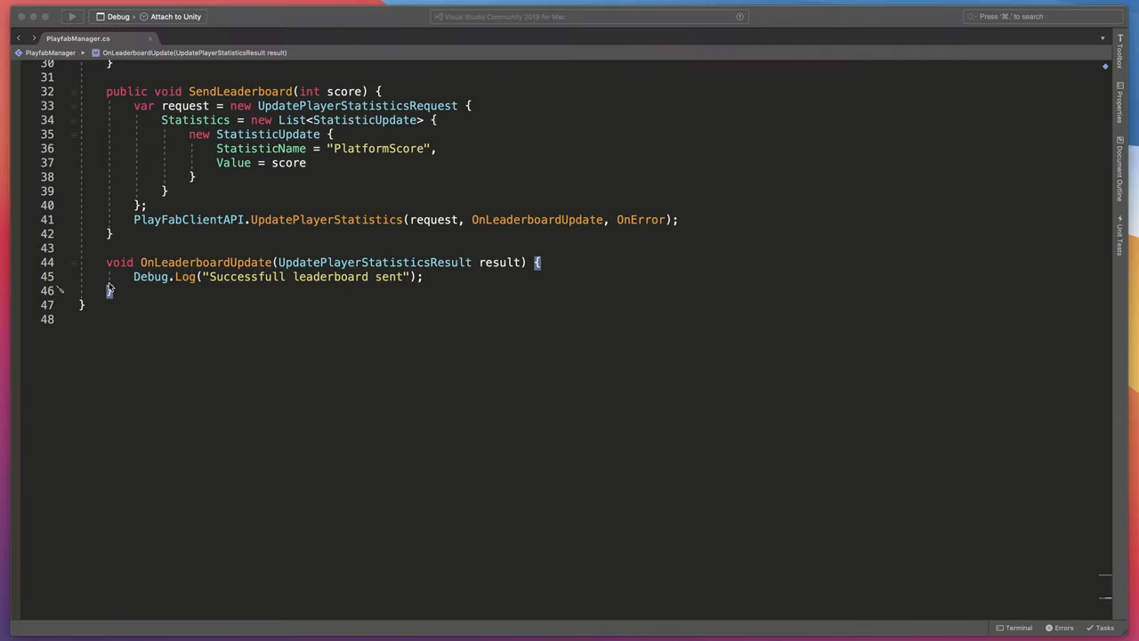
# - Add a public GetLeaderboard method requesting PlatformScore from position 0, max 10 results
pyautogui.press('Return')
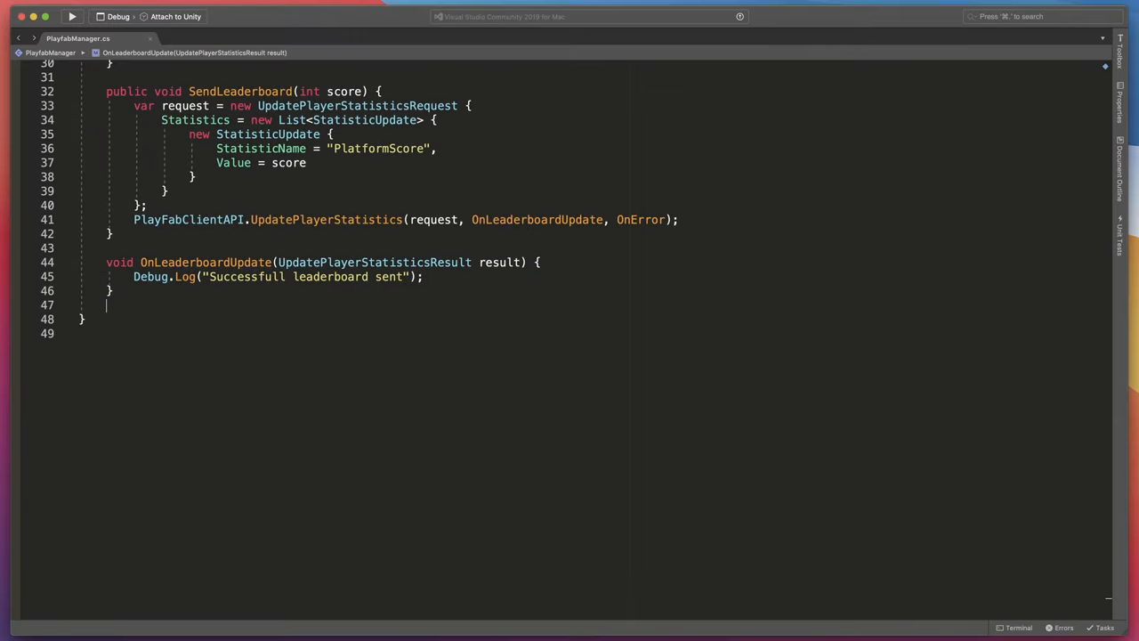
pyautogui.write('public void G')
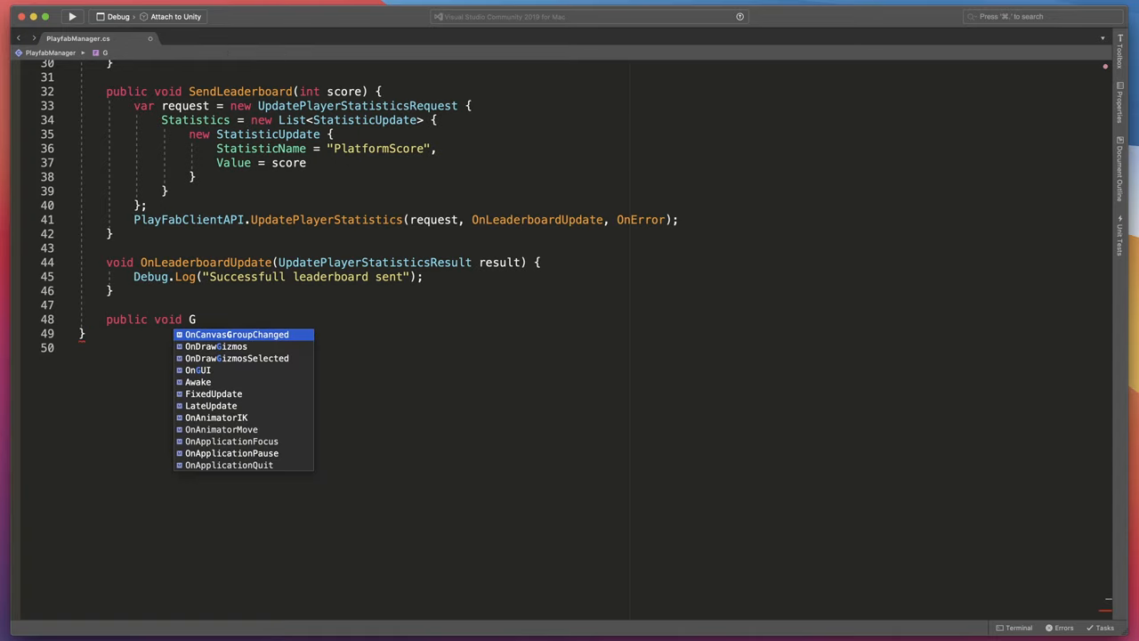
pyautogui.write('etLeaderboard() {')
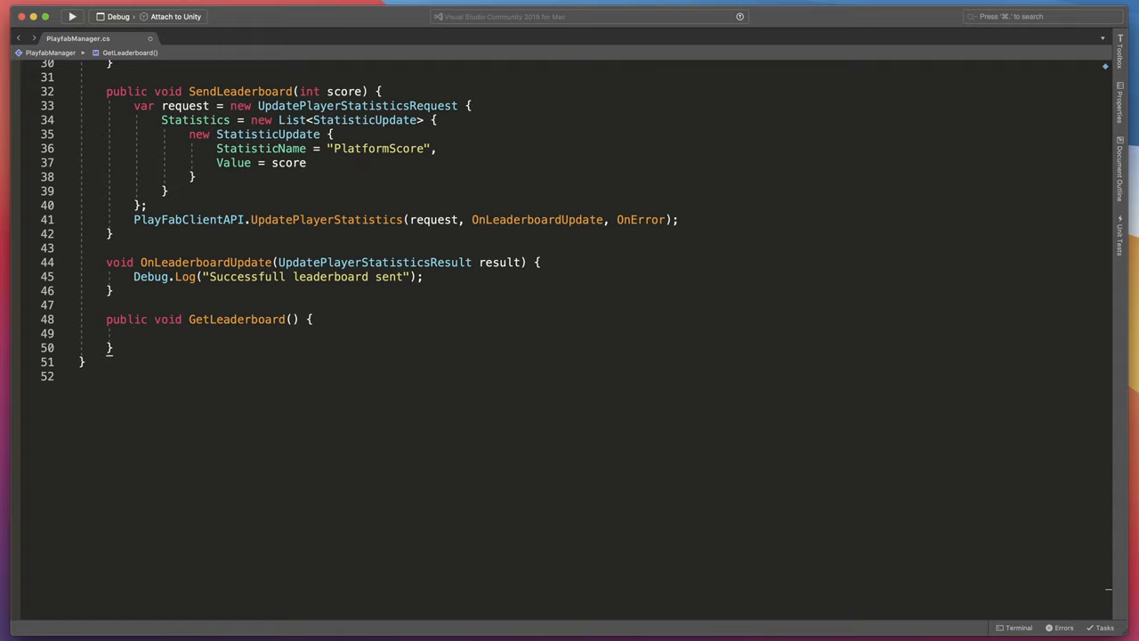
pyautogui.write('var request =')
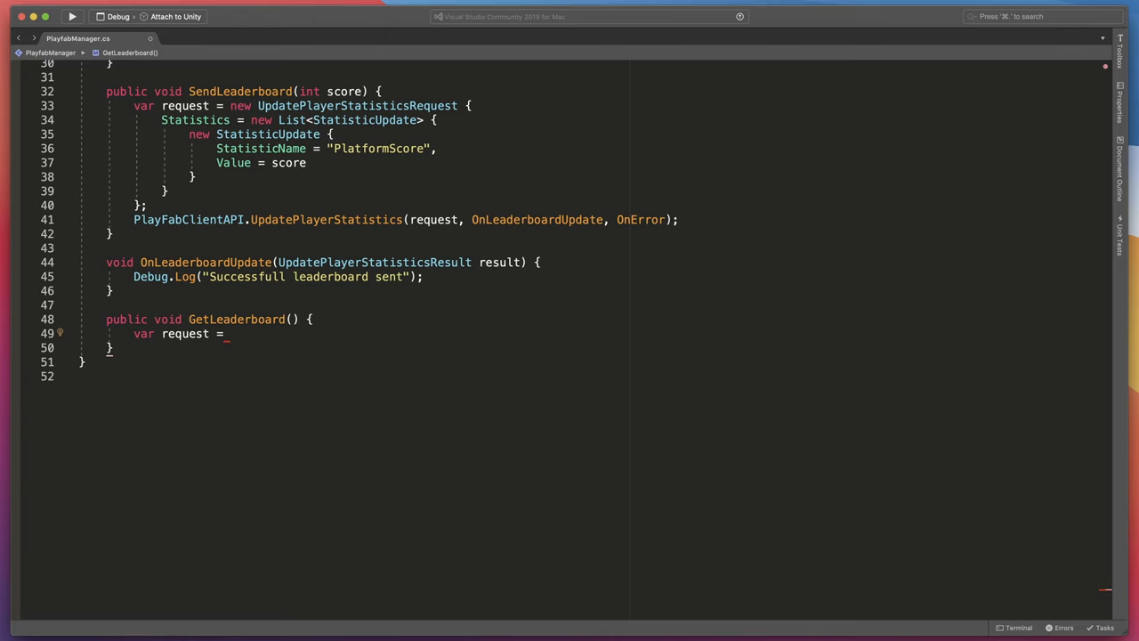
pyautogui.write('new GetLeaderboardRequest {')
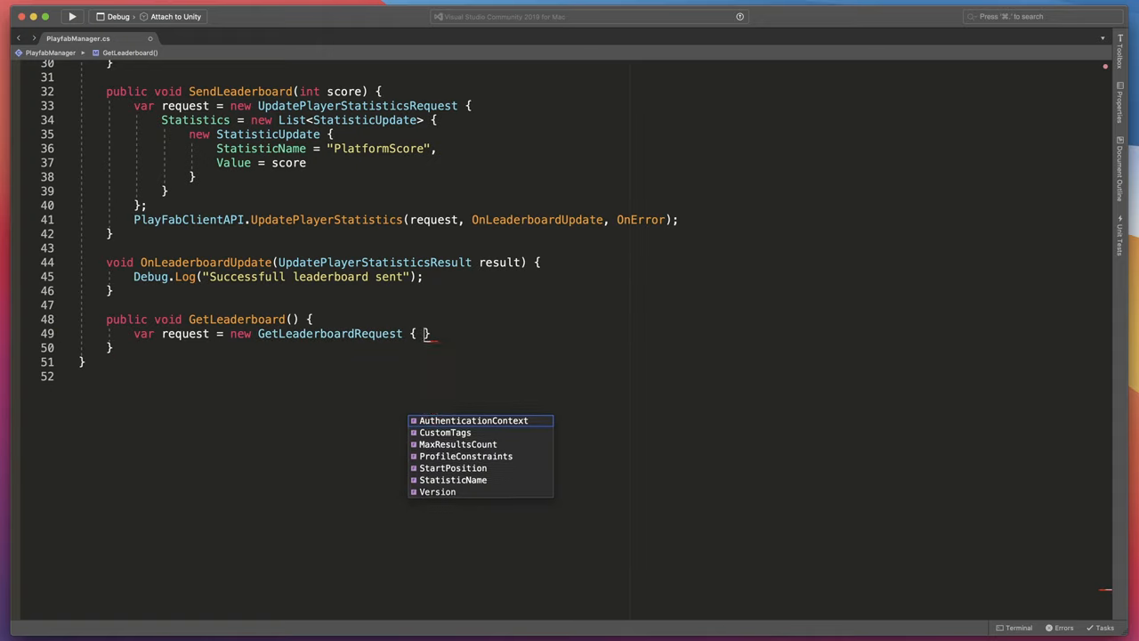
pyautogui.write('sticName = "Plat')
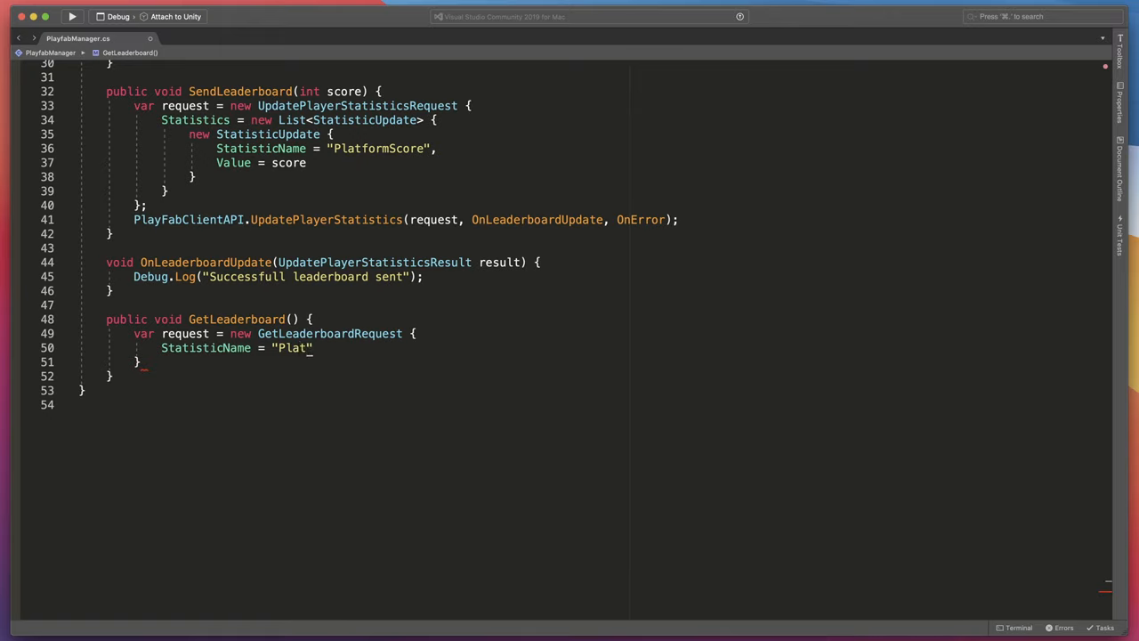
pyautogui.write('formScore')
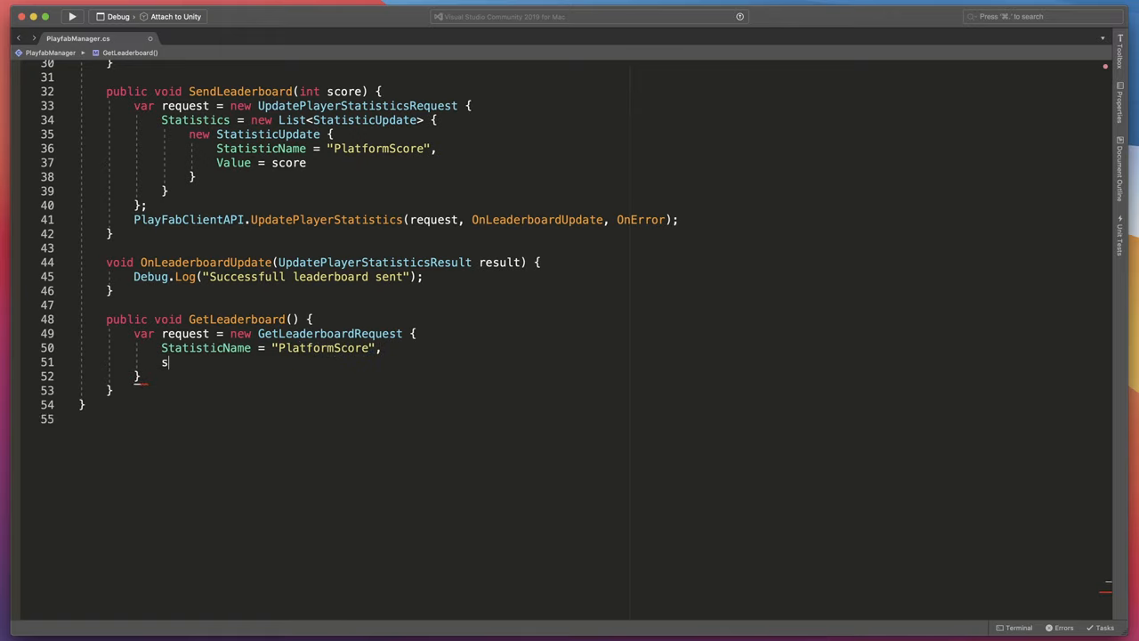
pyautogui.write('tartPosition = 0,')
pyautogui.write('MaxResultsCount =')
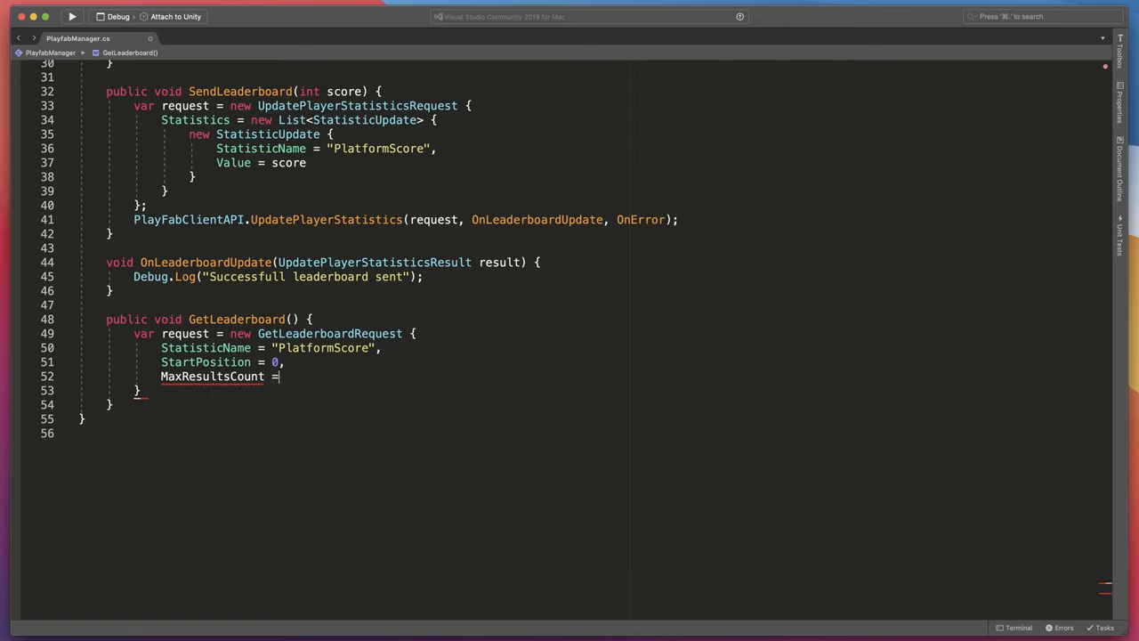
pyautogui.write('10')
pyautogui.click(142, 390)
pyautogui.write(';')
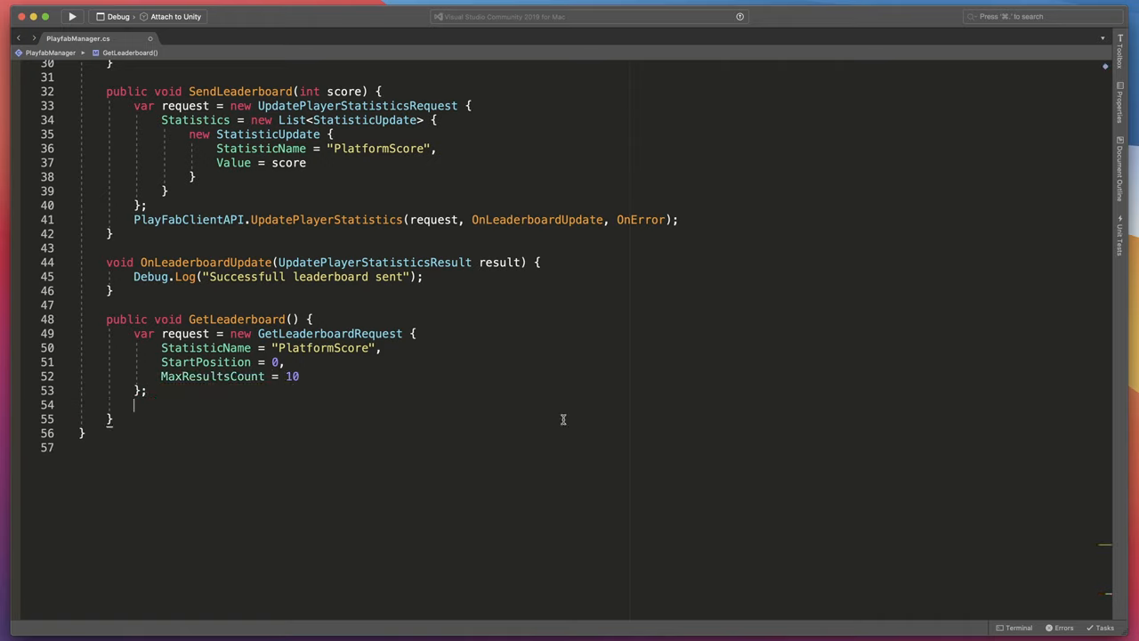
# - Call PlayFabClientAPI.GetLeaderboard with the request, OnLeaderboardGet and OnError callbacks
pyautogui.write('PlayFabClientAPI.')
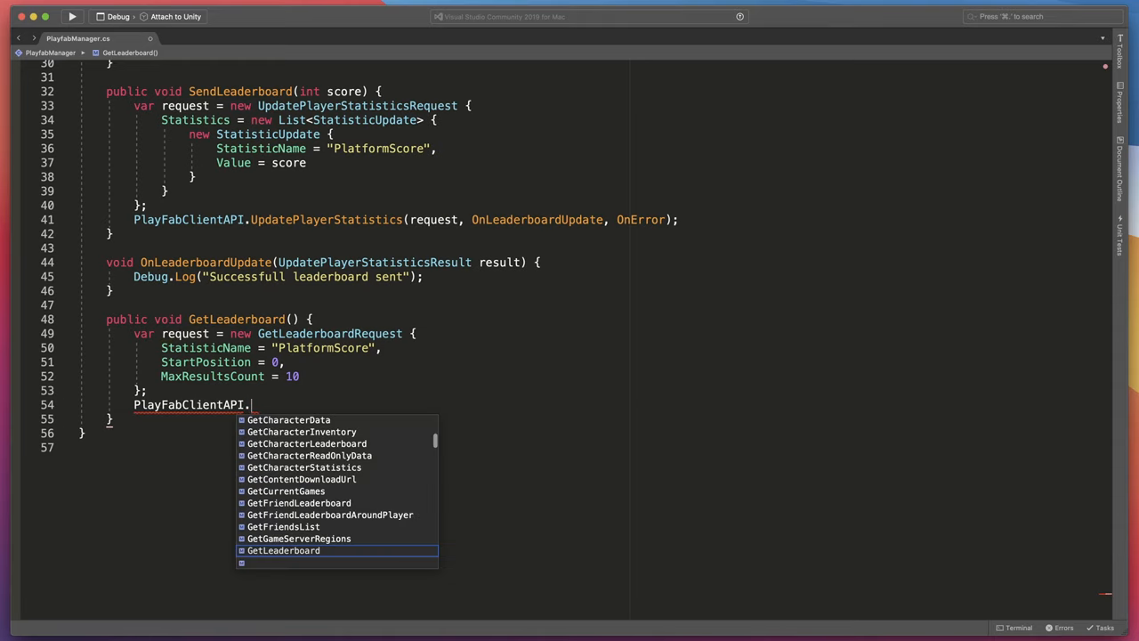
pyautogui.write('get')
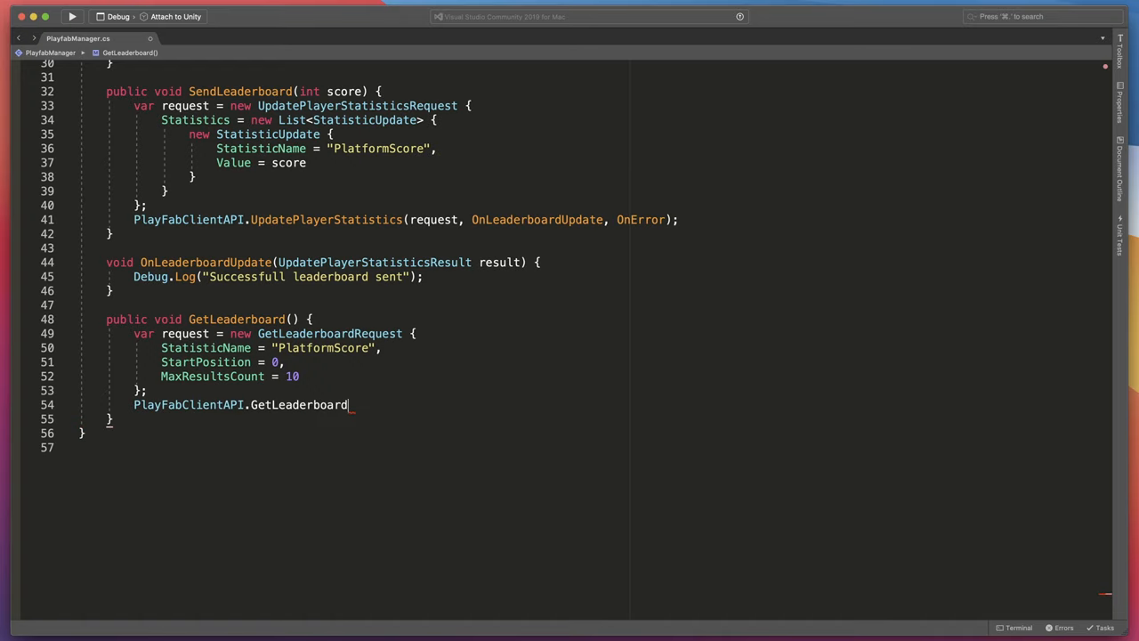
pyautogui.write('()')
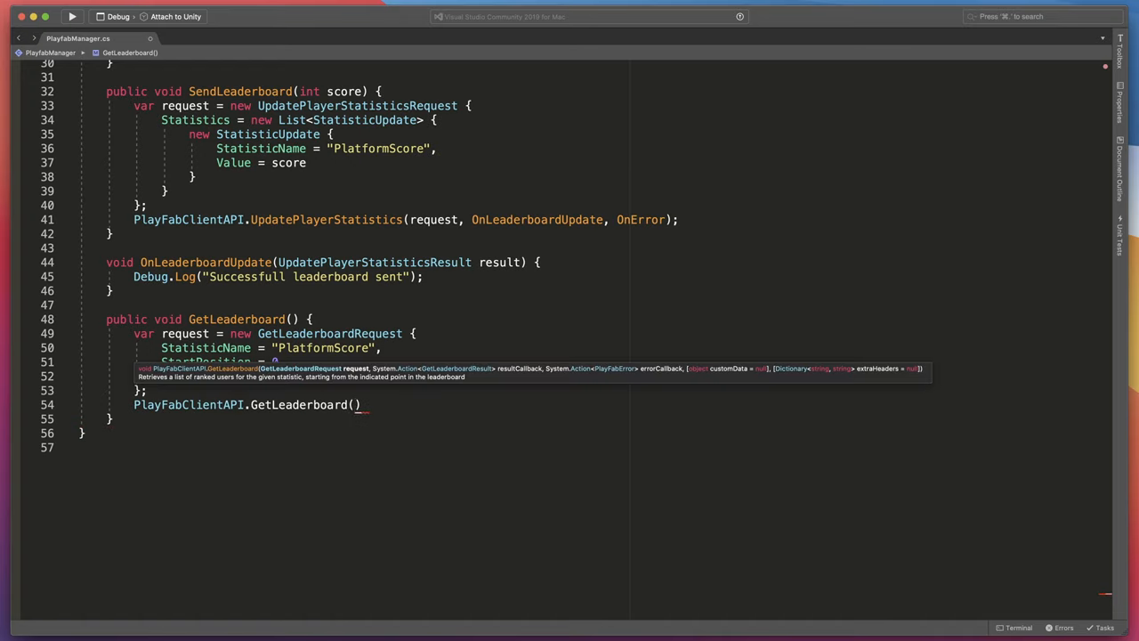
pyautogui.write('request,')
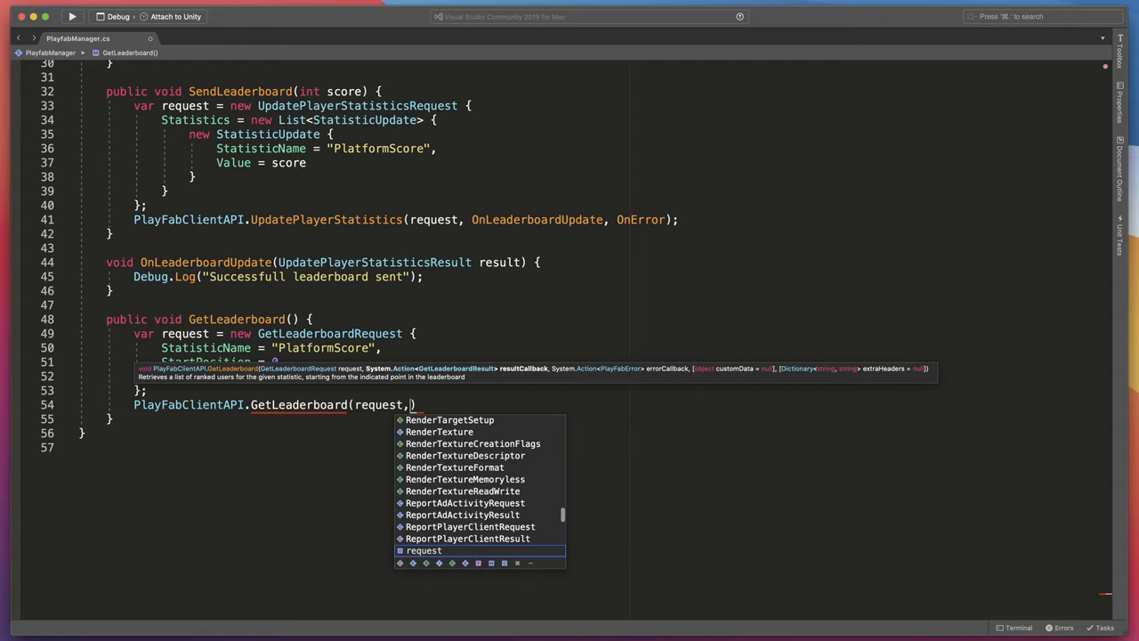
pyautogui.write('OnLeaderboardGet, OnError')
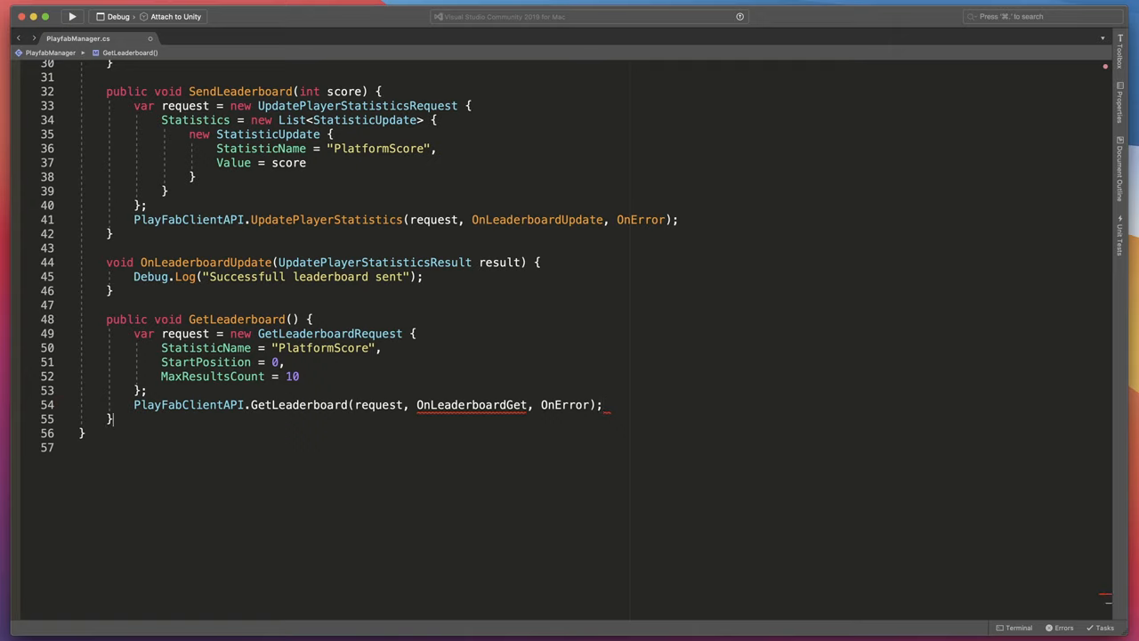
pyautogui.press('Return')
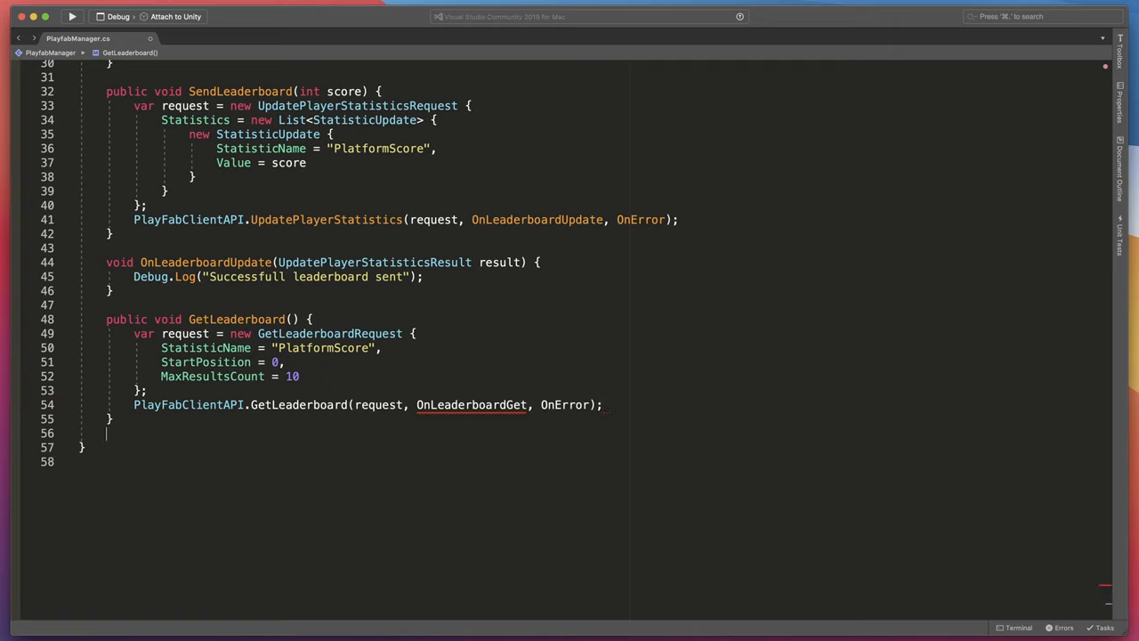
# - Declare void OnLeaderboardGet(GetLeaderboardResult result) below GetLeaderboard
pyautogui.write('voi')
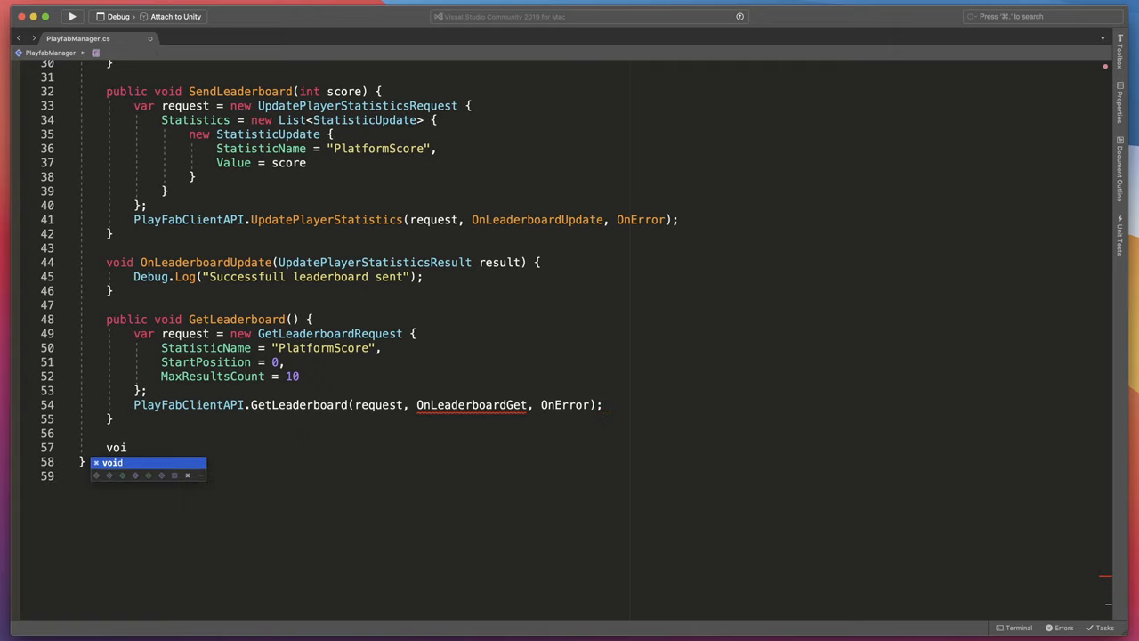
pyautogui.write('nL')
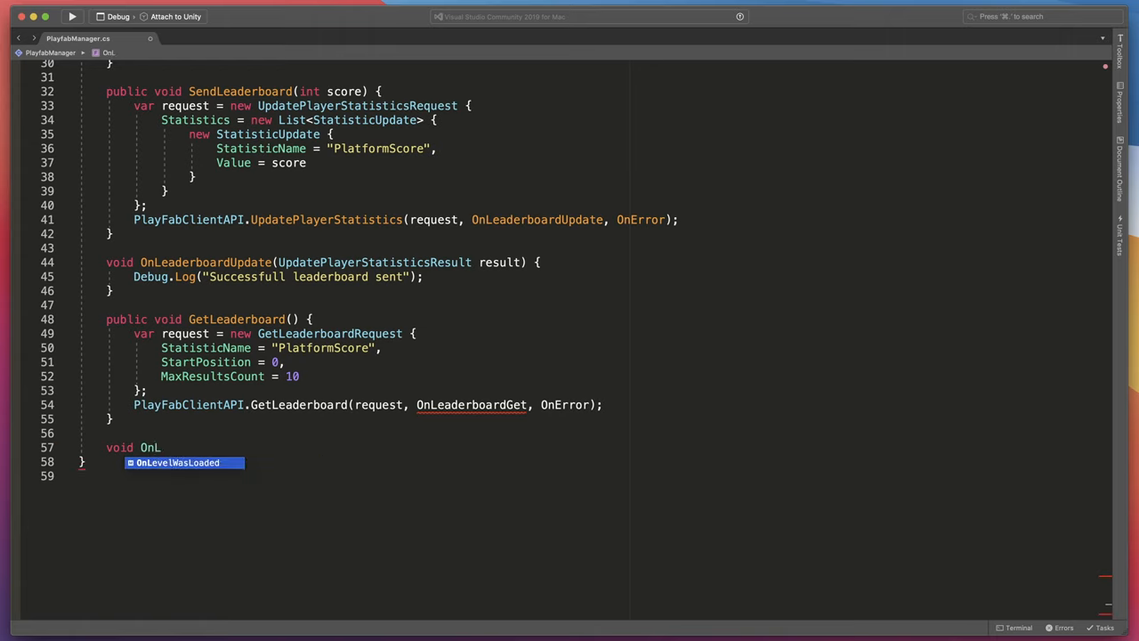
pyautogui.write('eaderboardGet(')
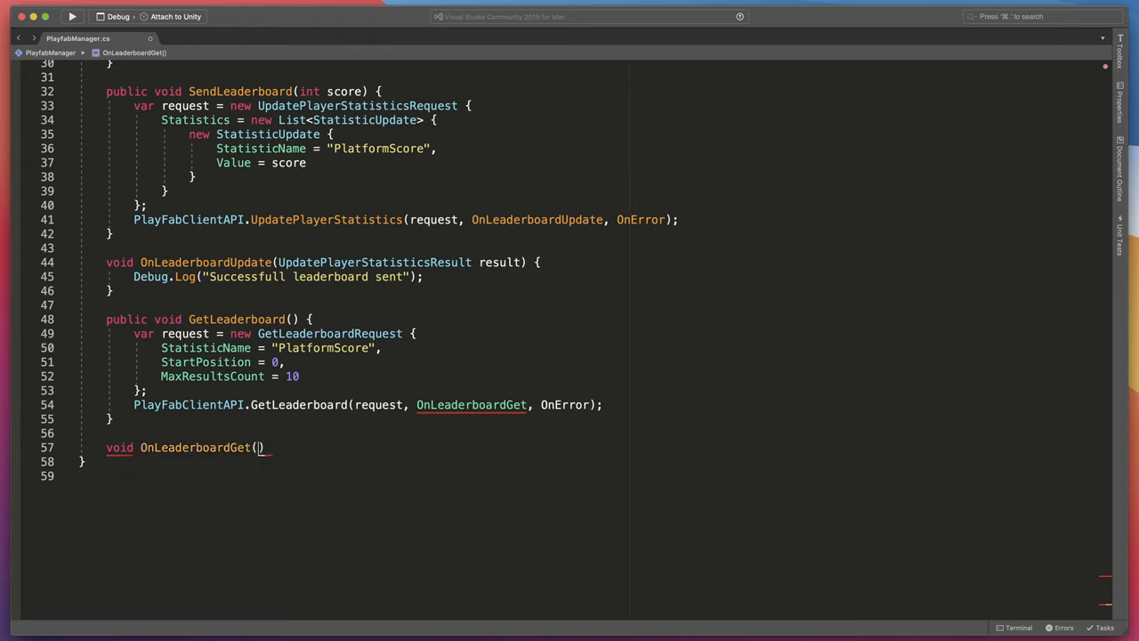
pyautogui.write('GetLeaderboardResult')
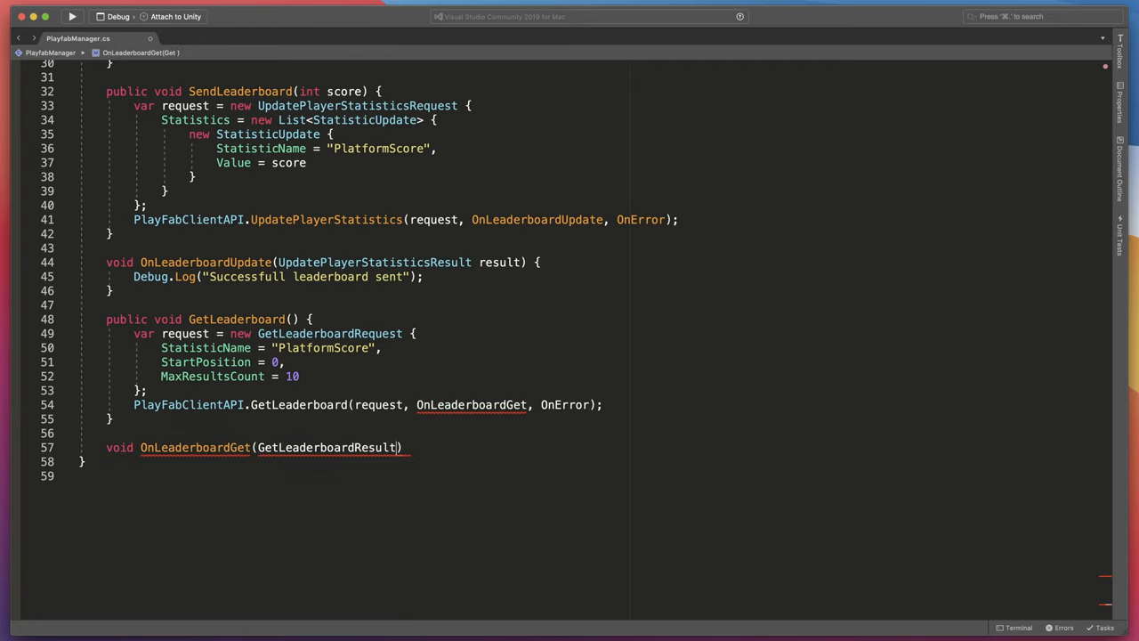
pyautogui.write('result')
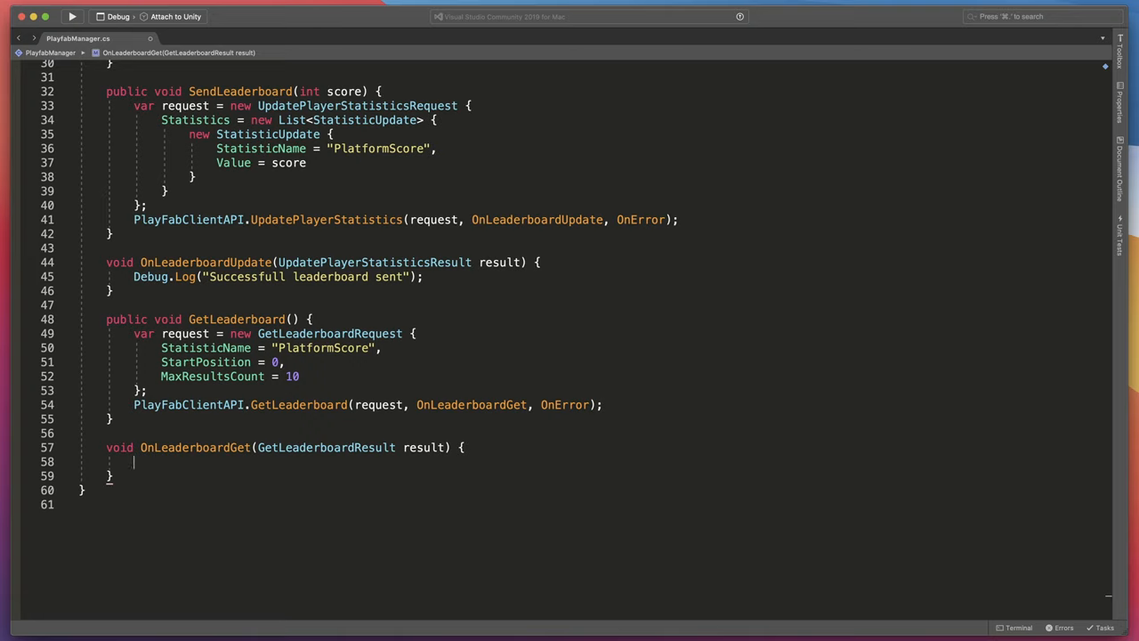
# - Loop over result.Leaderboard, logging each item's Position and PlayFabId with Debug.Log
pyautogui.write('foreach (var item i')
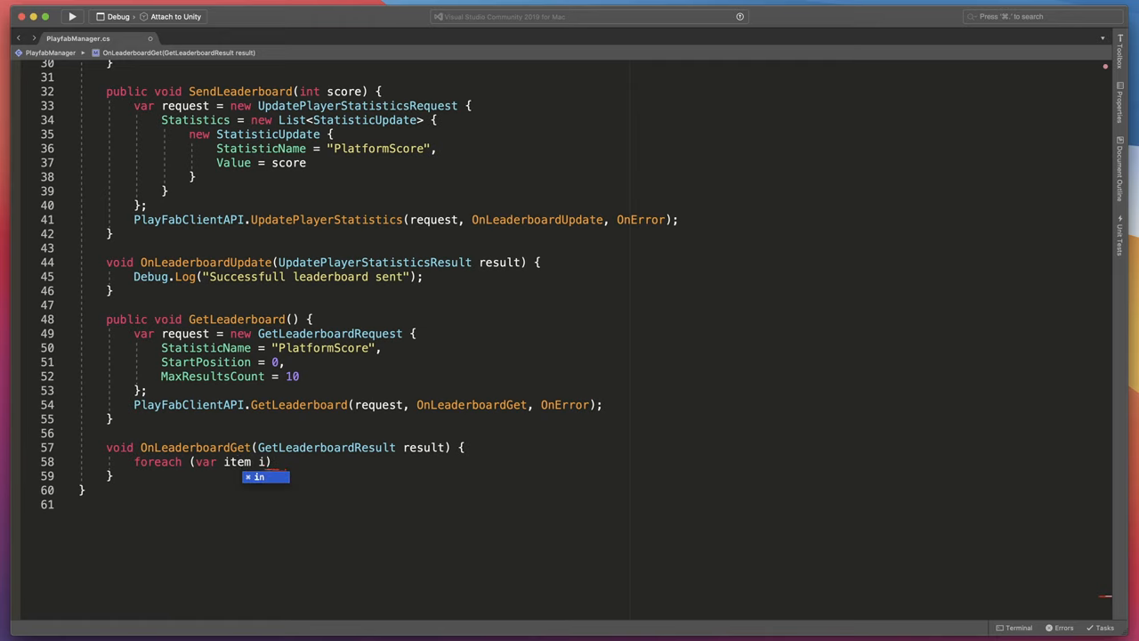
pyautogui.write('result.Leaderboard')
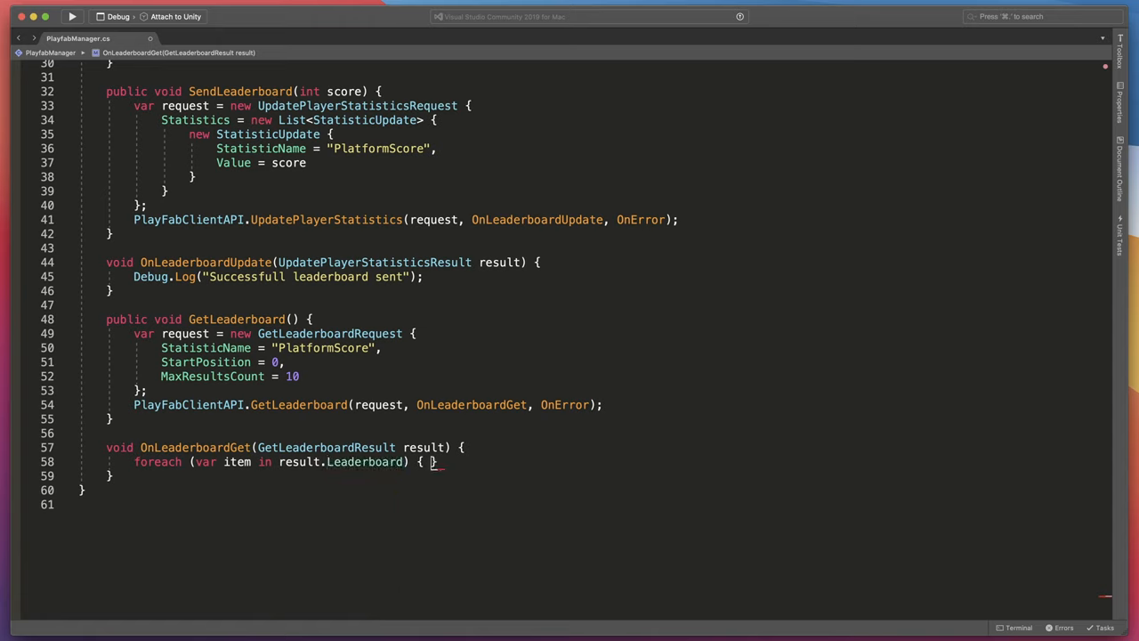
pyautogui.write('Debug.Log(item.Position + " " + it')
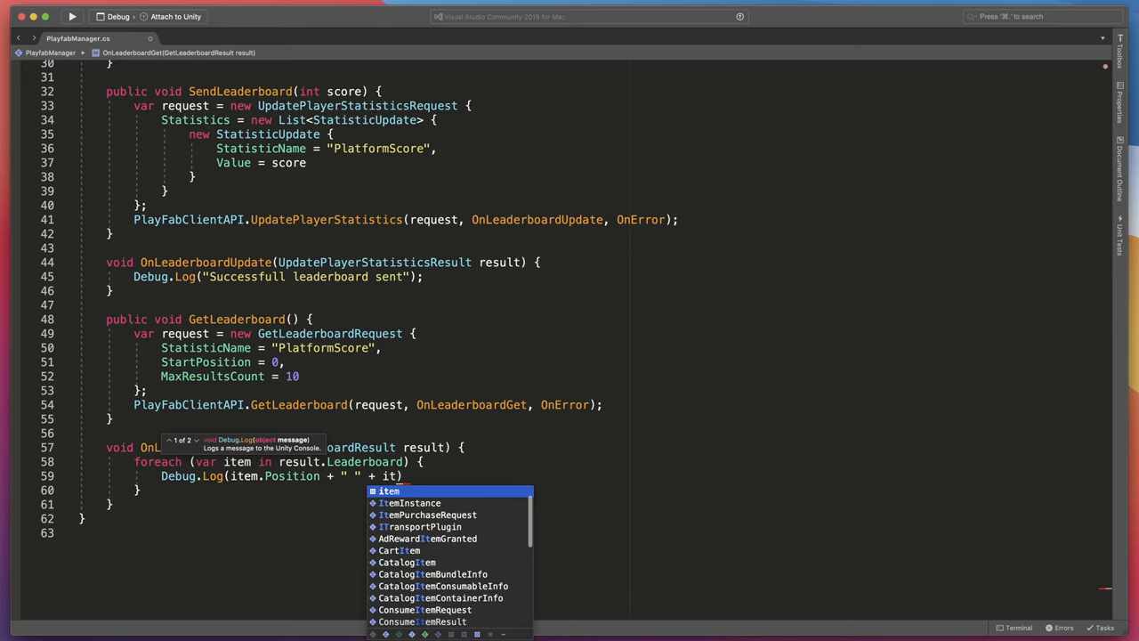
pyautogui.write('.PlayFabId')
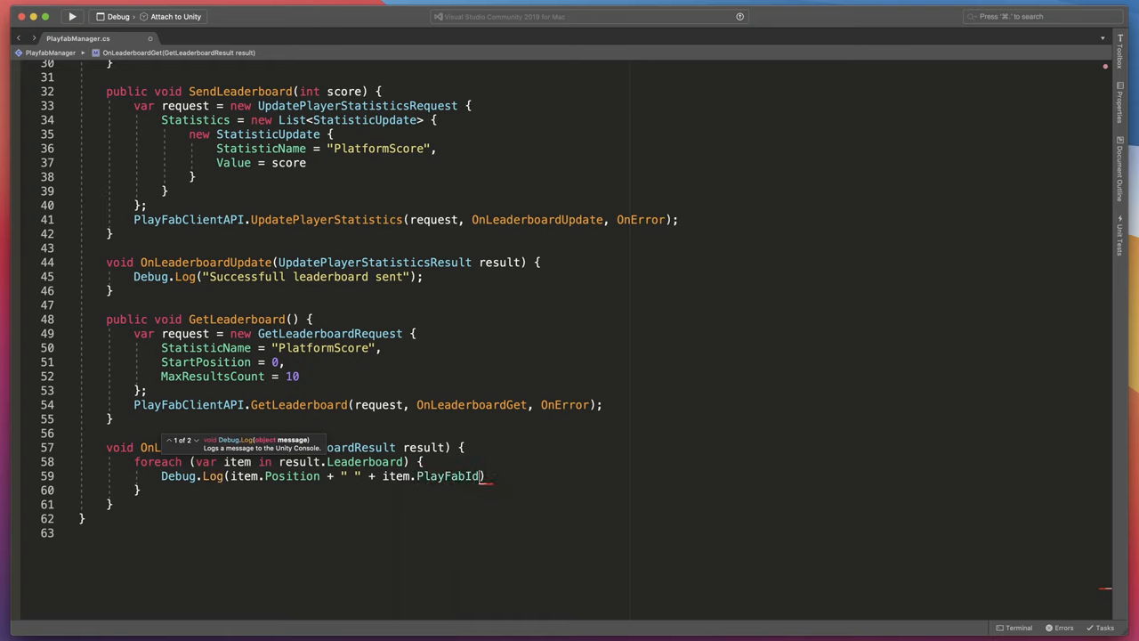
pyautogui.write('+ " "')
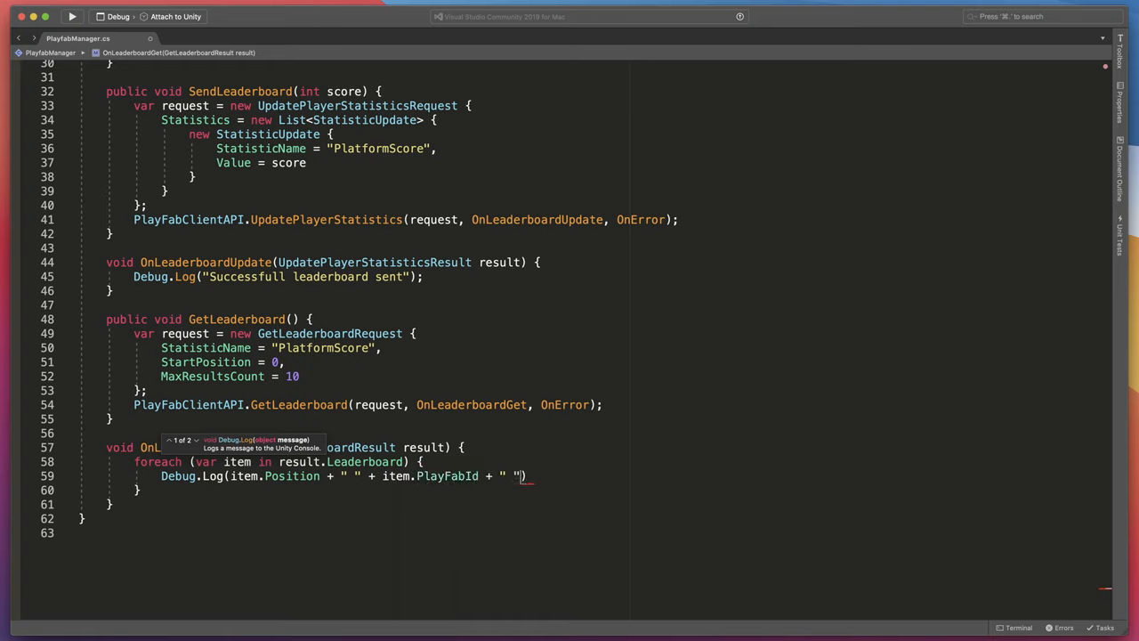
pyautogui.write('i')
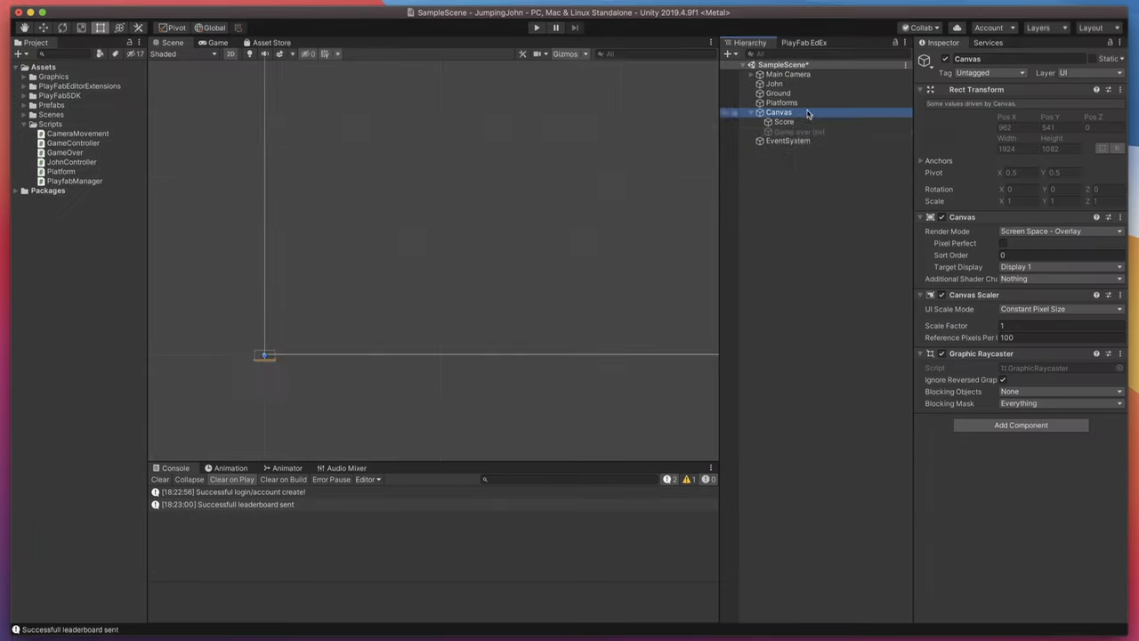
# - Create an orange Platform-image button labelled 'Get leaderboard', bold size 30, and enlarge it
pyautogui.click(792, 141)
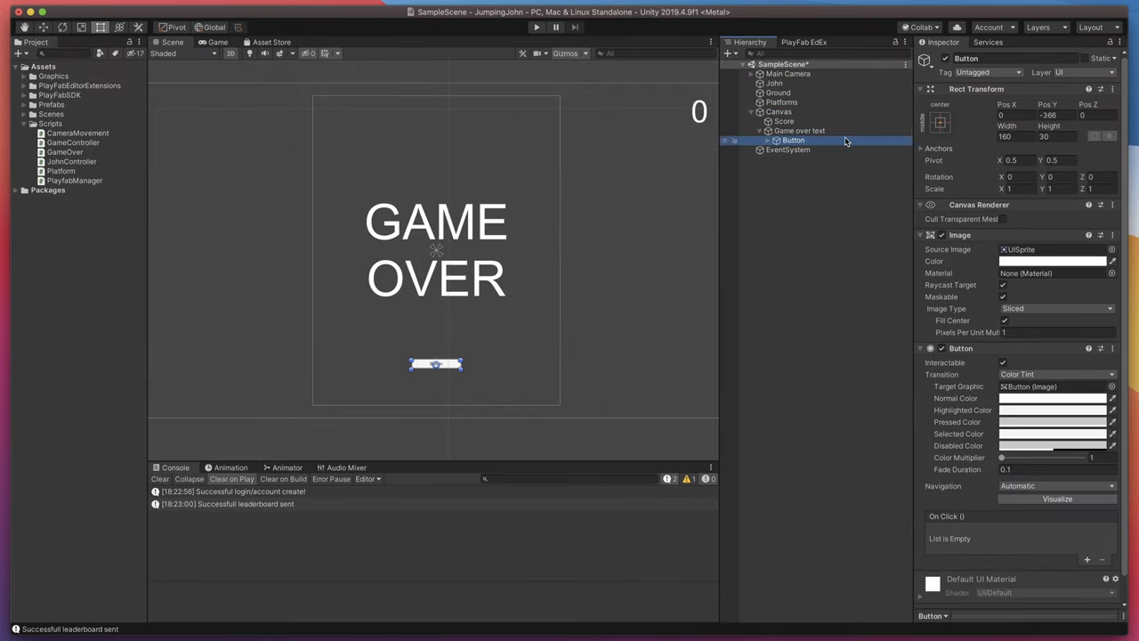
pyautogui.click(1111, 250)
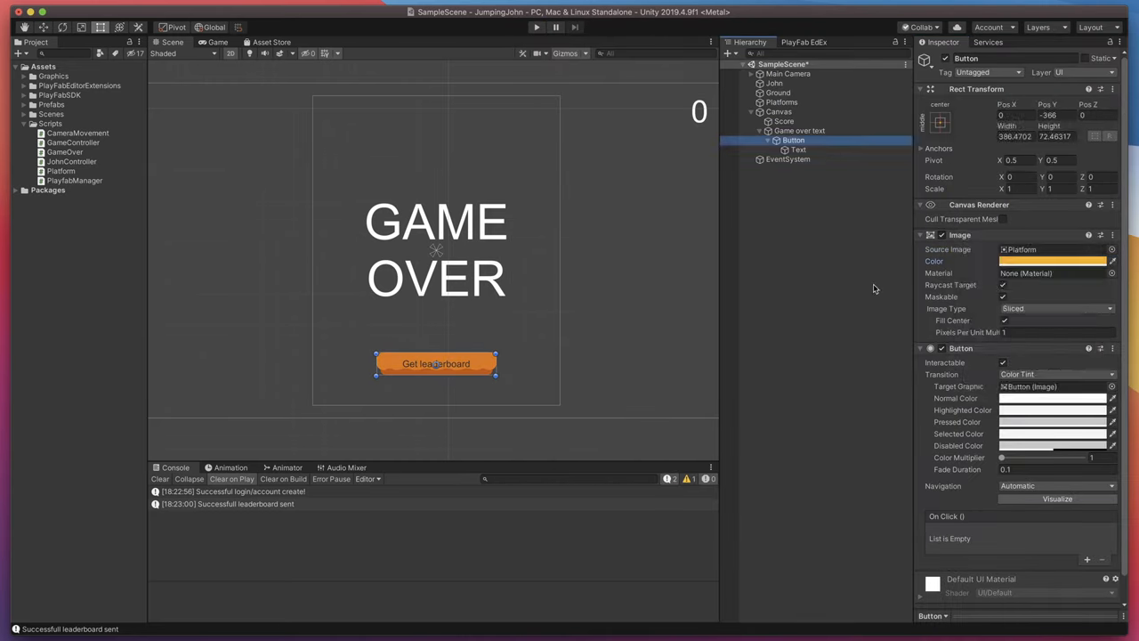
pyautogui.click(798, 149)
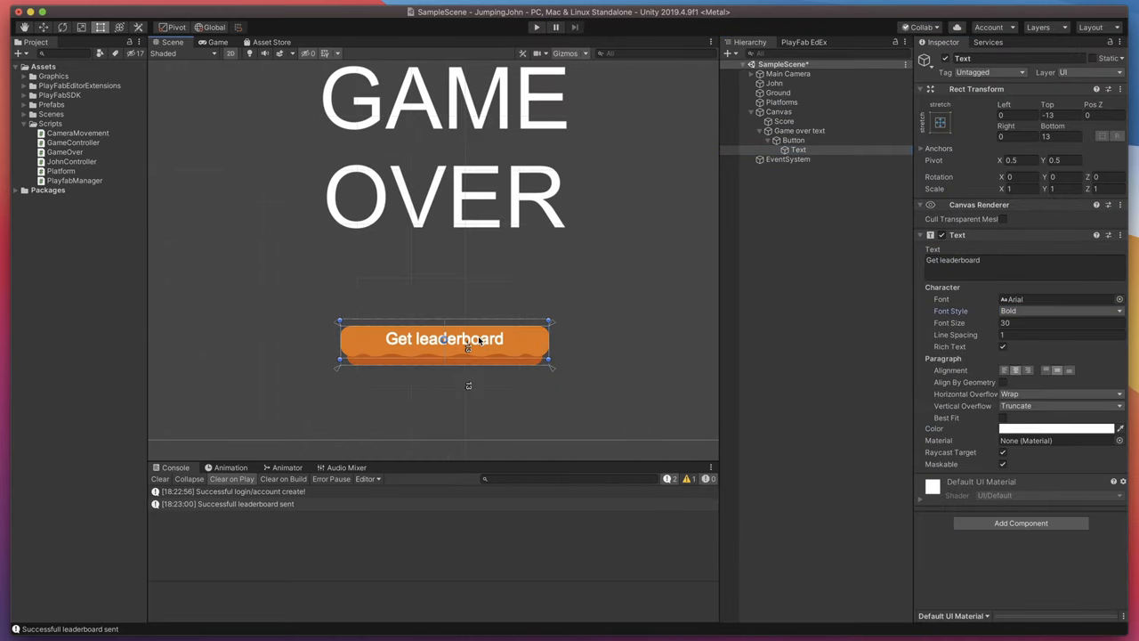
pyautogui.click(792, 139)
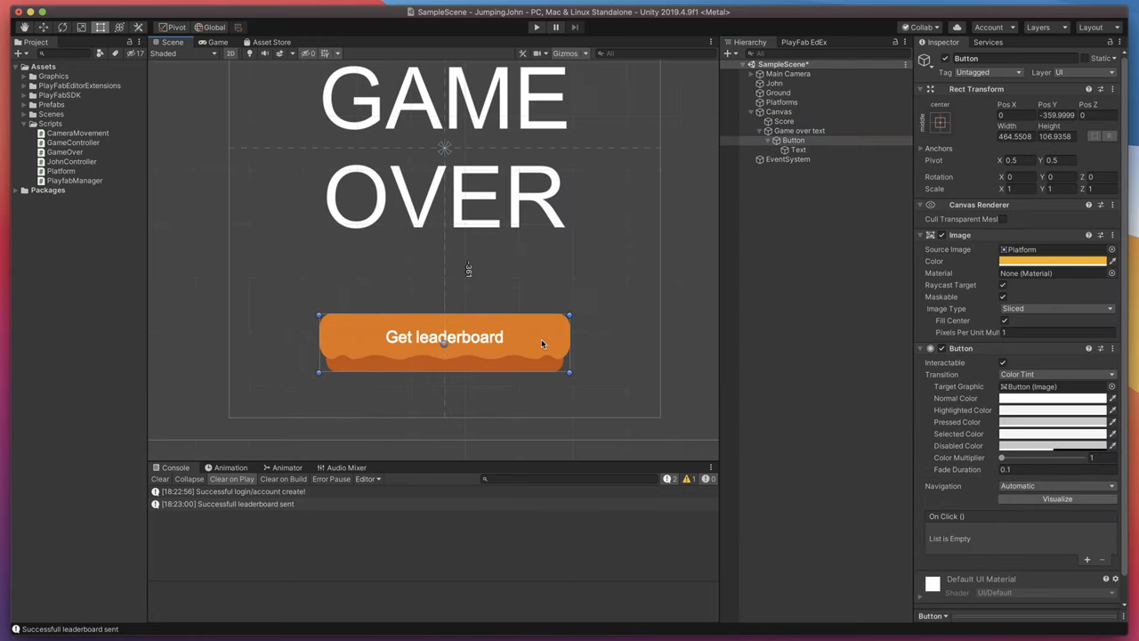
pyautogui.click(536, 26)
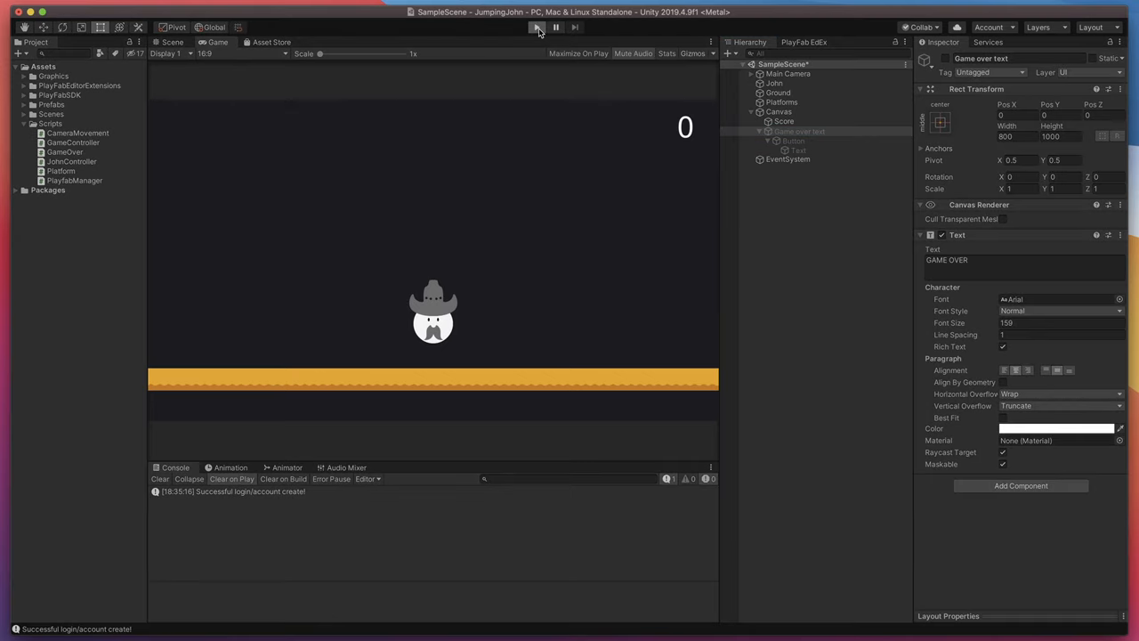
# - Play to game over, clear the Console, and log the leaderboard entries via Get leaderboard
pyautogui.click(537, 27)
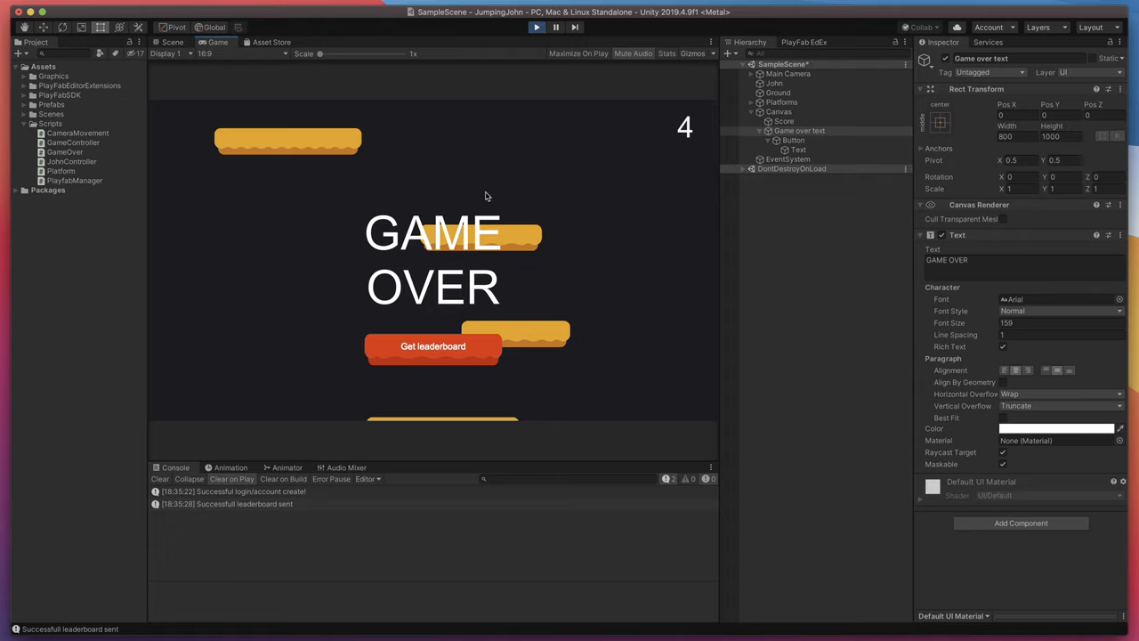
pyautogui.click(432, 346)
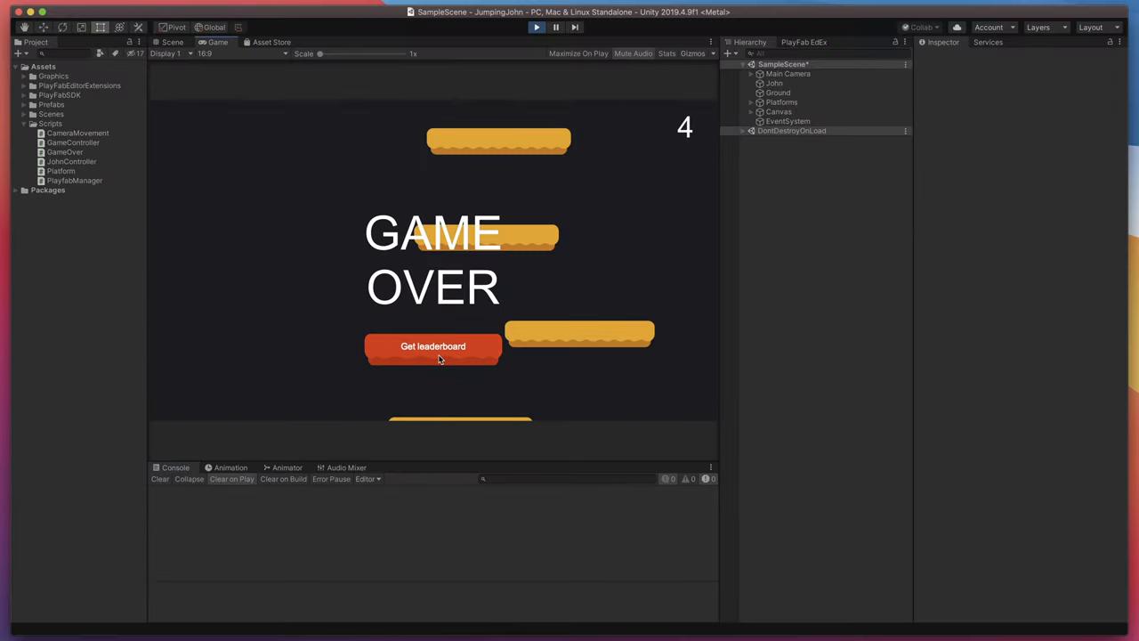
pyautogui.click(433, 346)
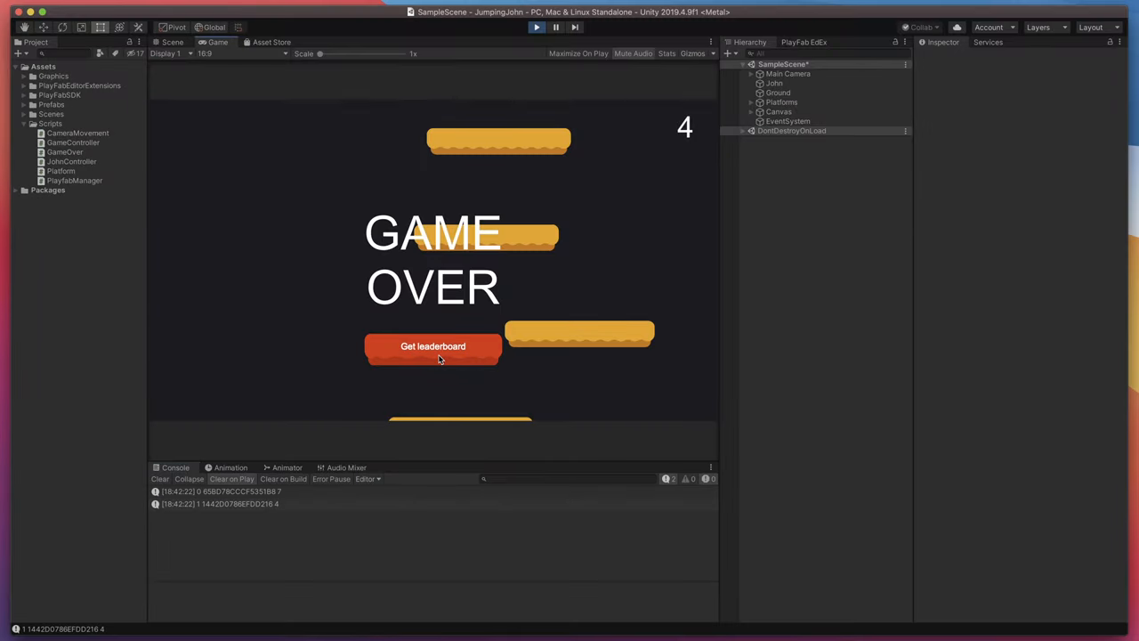